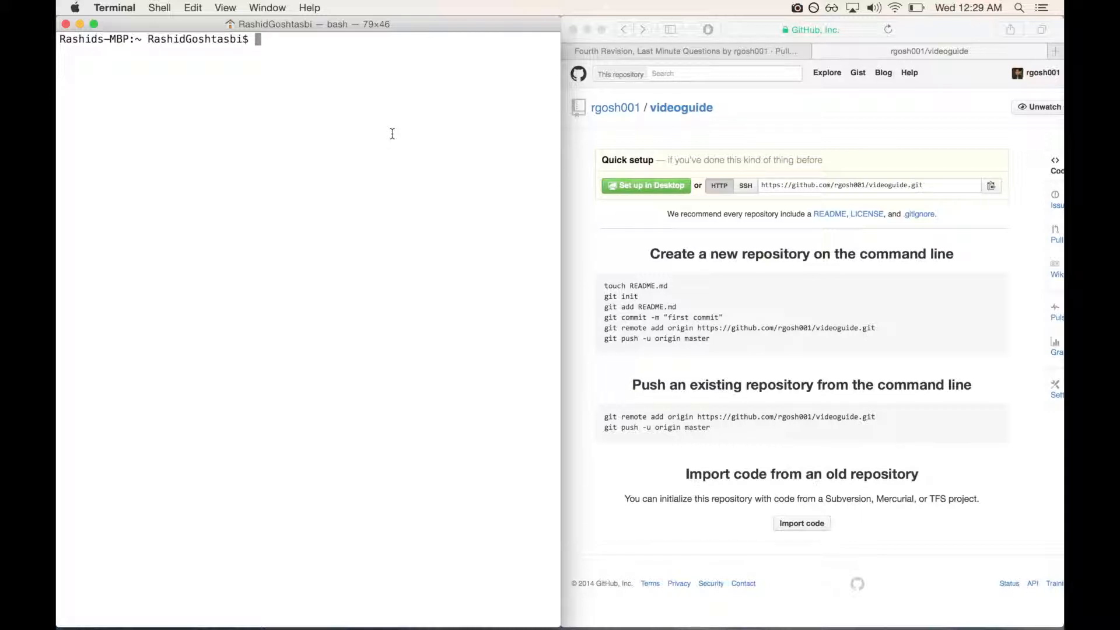
- Change into the videoguide folder and list it, confirming it is still empty
{"action": "type", "text": "cd"}
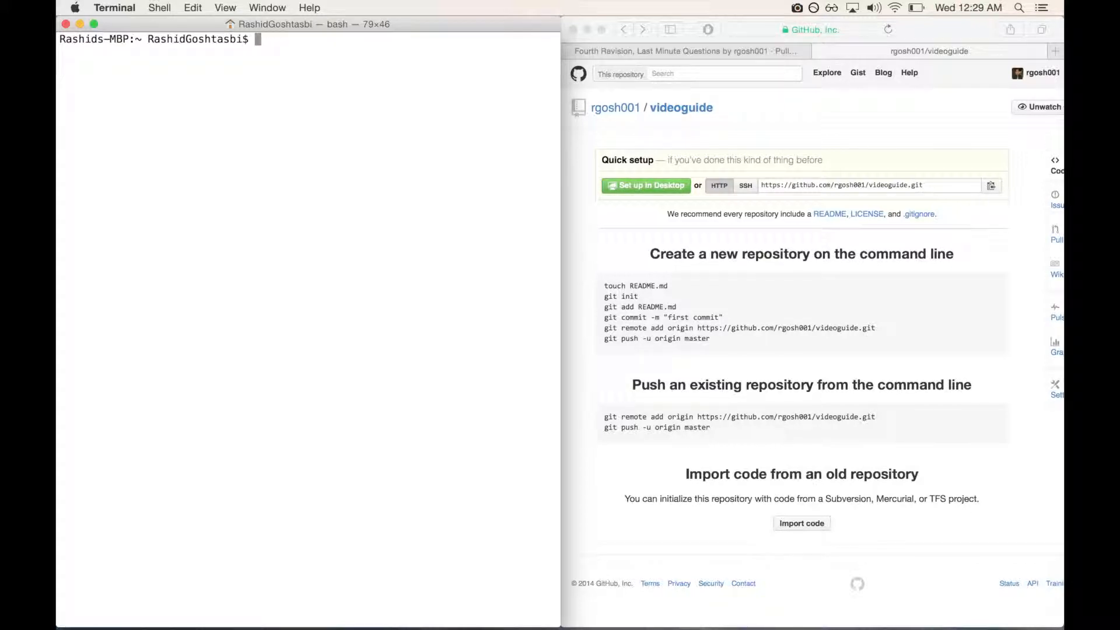
{"action": "type", "text": "ls"}
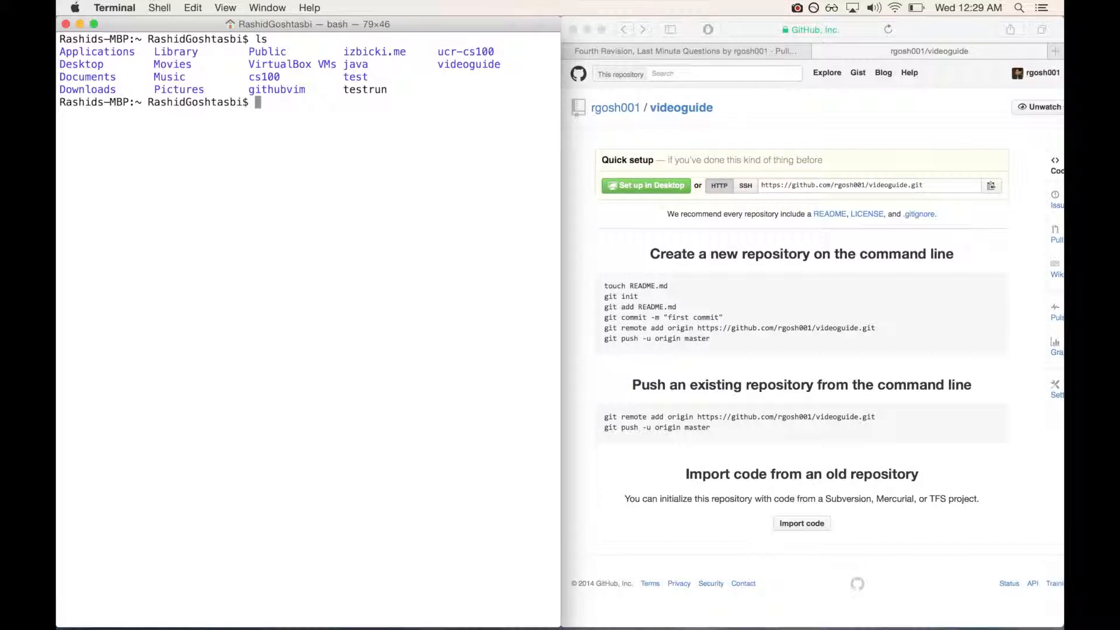
{"action": "type", "text": "c"}
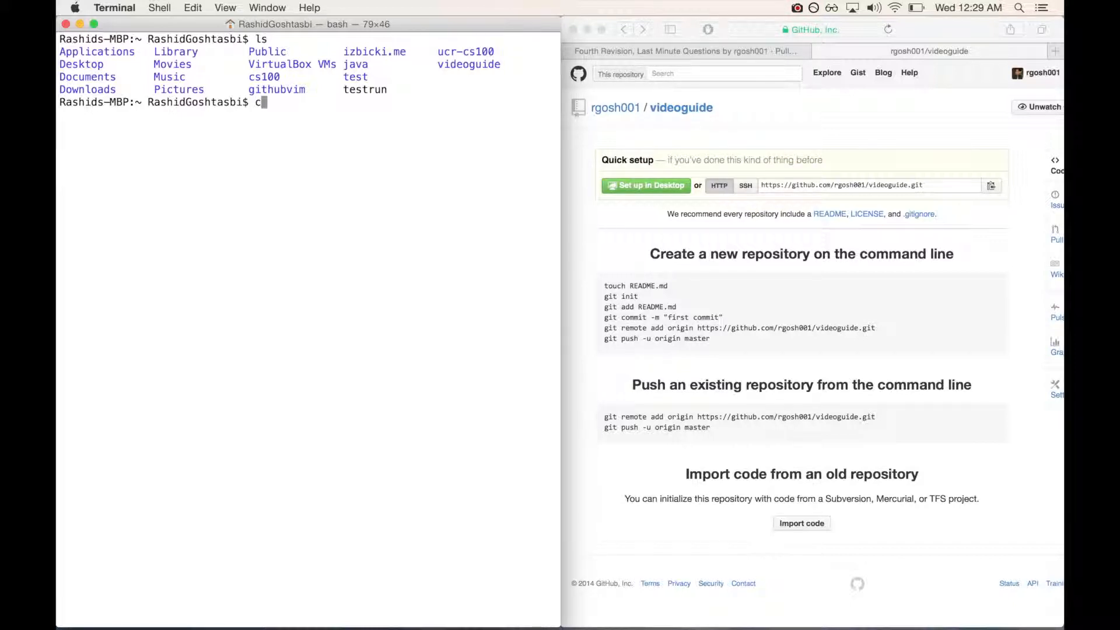
{"action": "type", "text": "d"}
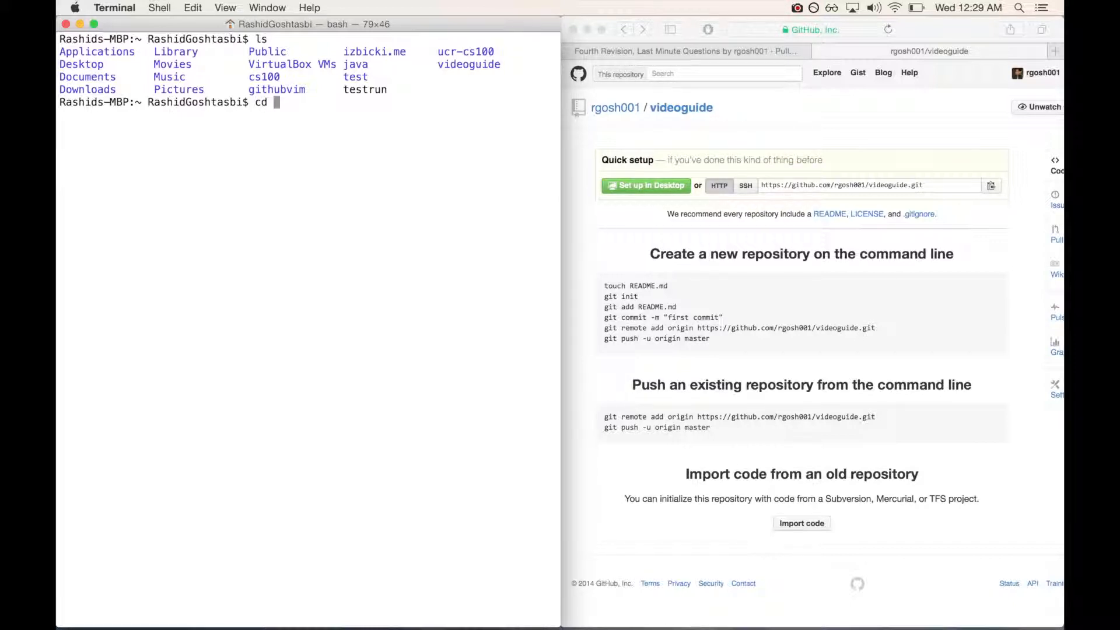
{"action": "type", "text": "videoguide"}
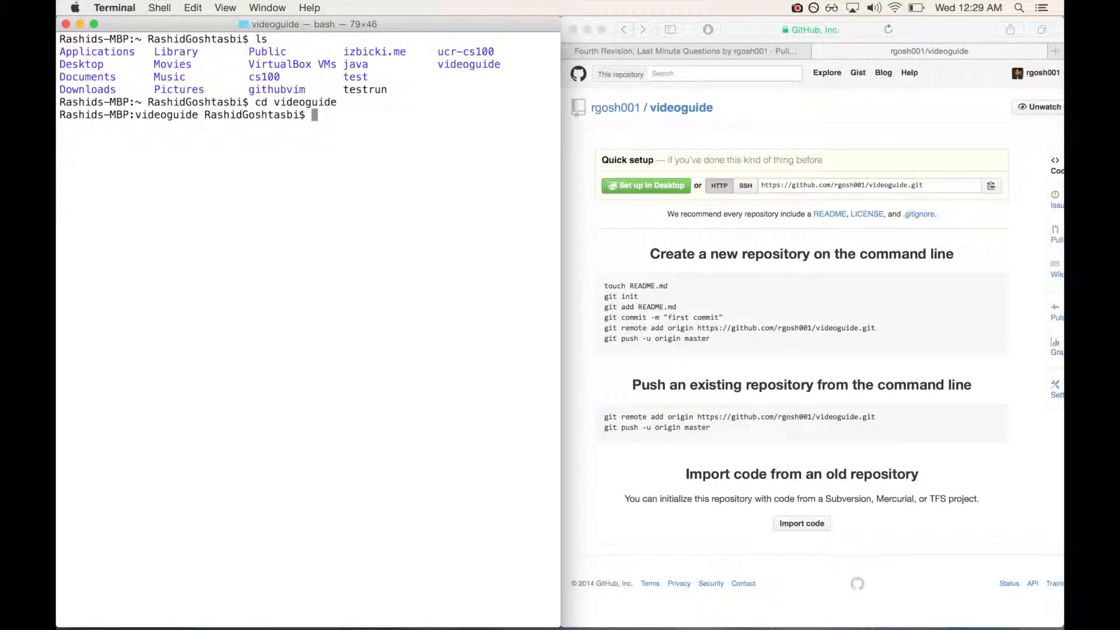
{"action": "type", "text": "ls"}
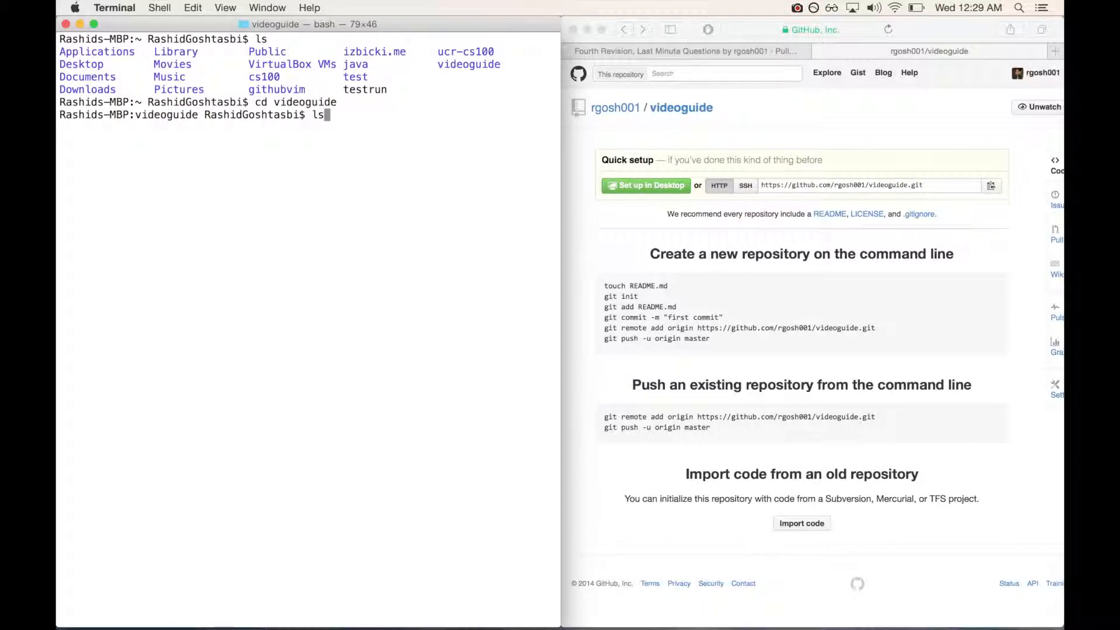
{"action": "key", "text": "Return"}
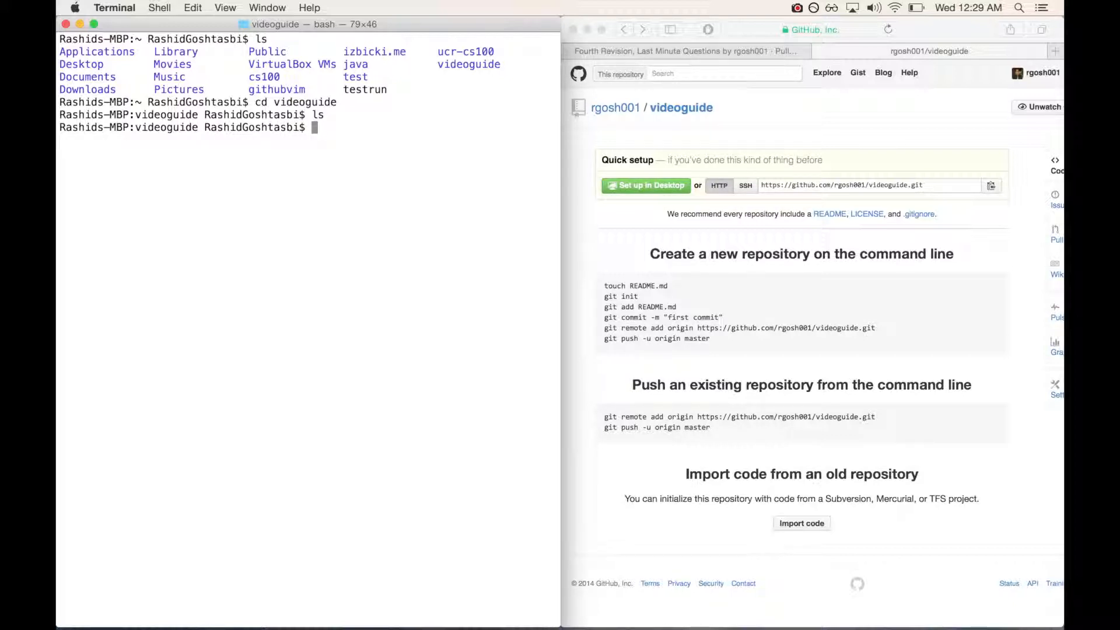
- Create an empty README.md with touch and have it open in vim for editing
{"action": "type", "text": "vim"}
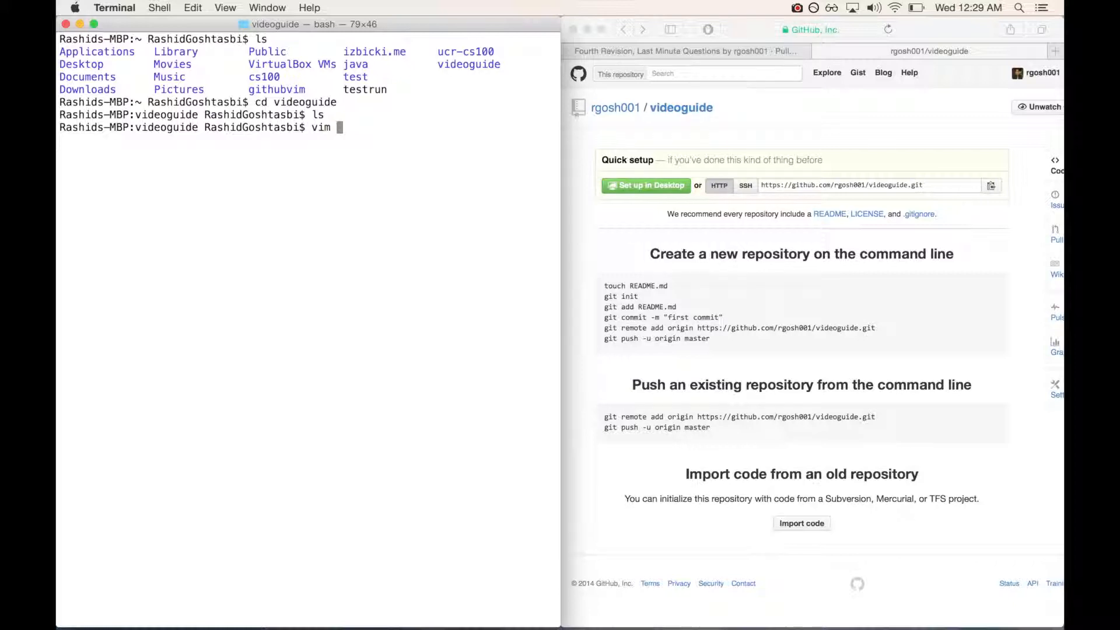
{"action": "type", "text": "REAME.md"}
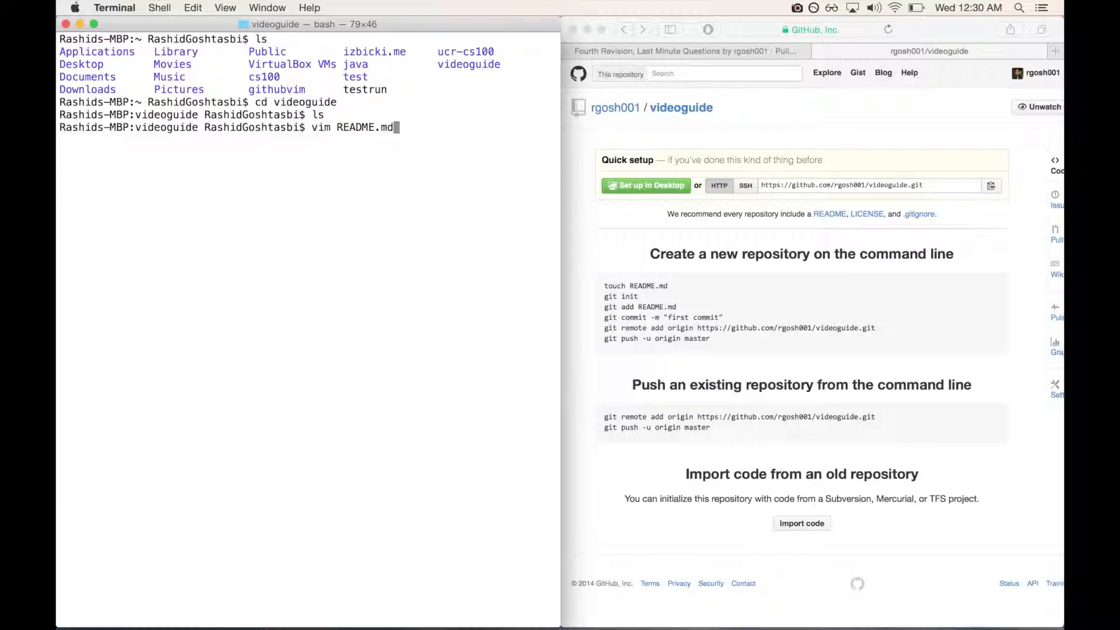
{"action": "key", "text": "enter"}
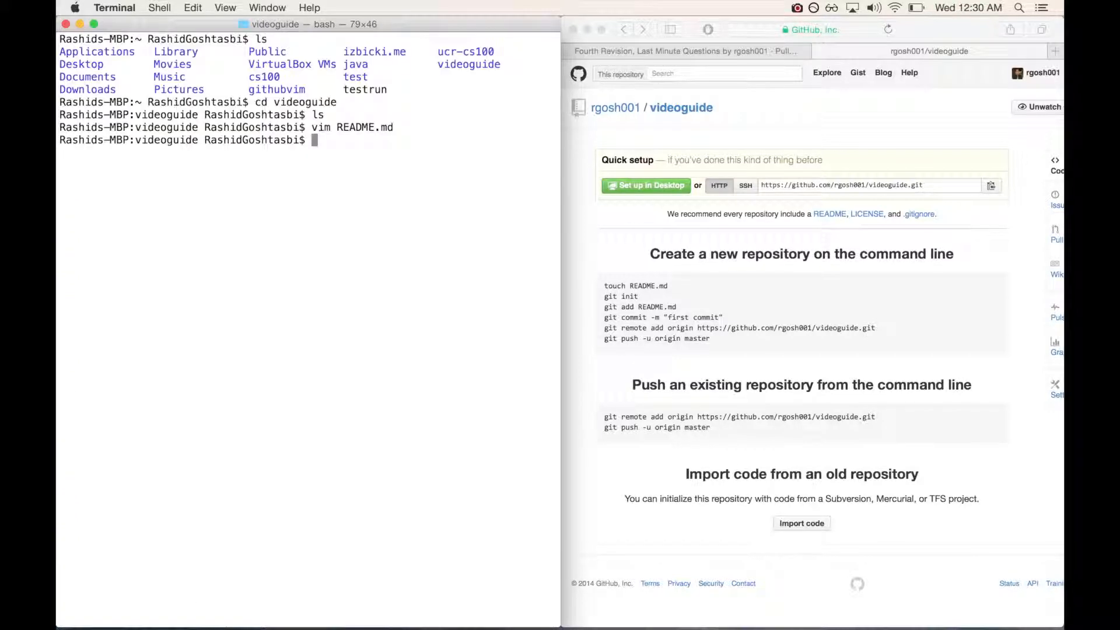
{"action": "type", "text": "touch README.md"}
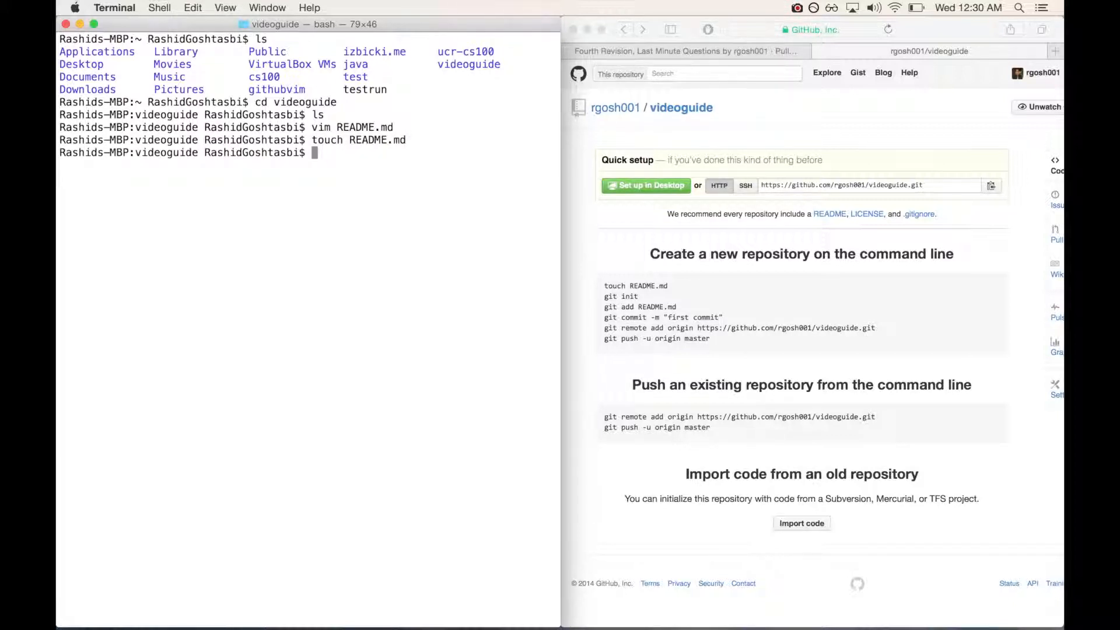
{"action": "type", "text": "ls"}
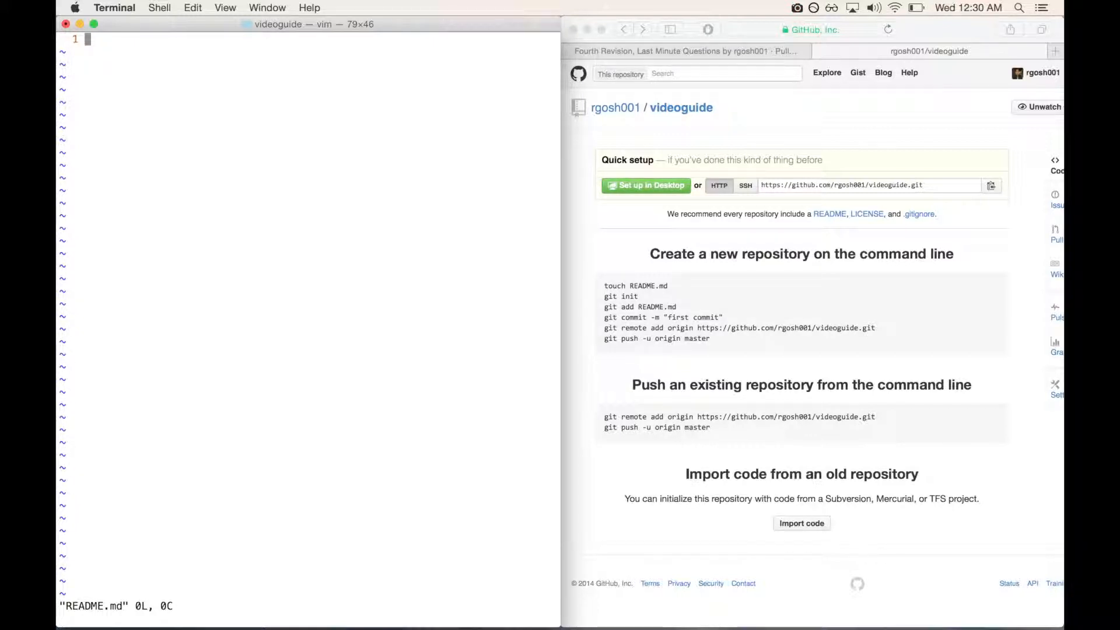
- Insert the line "Hello World, This is my README.md file!" into README.md
{"action": "key", "text": "i"}
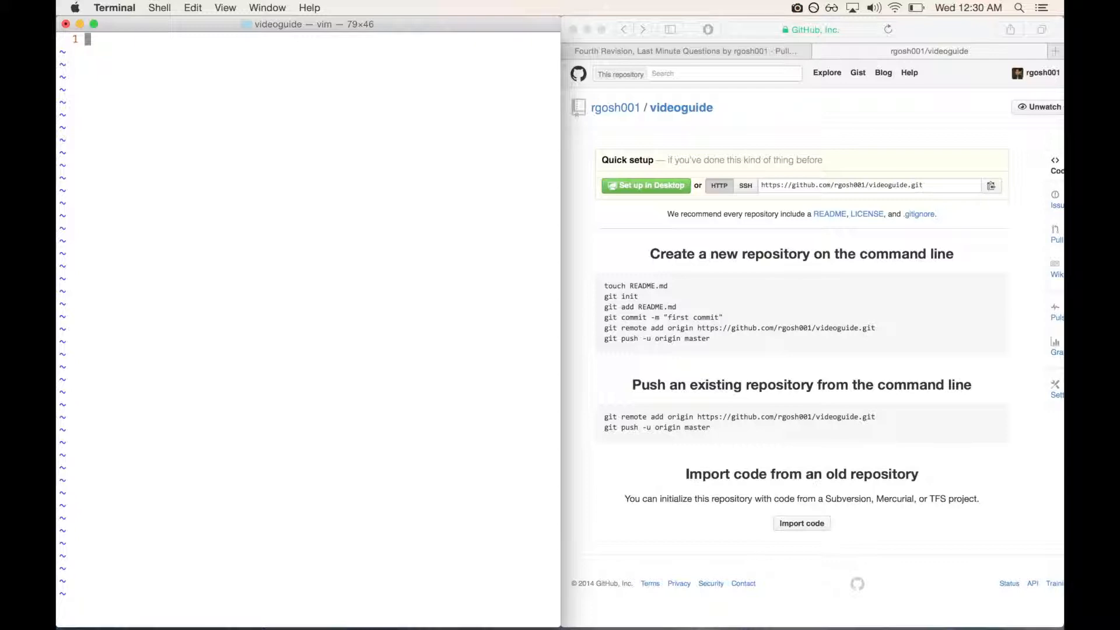
{"action": "key", "text": "i"}
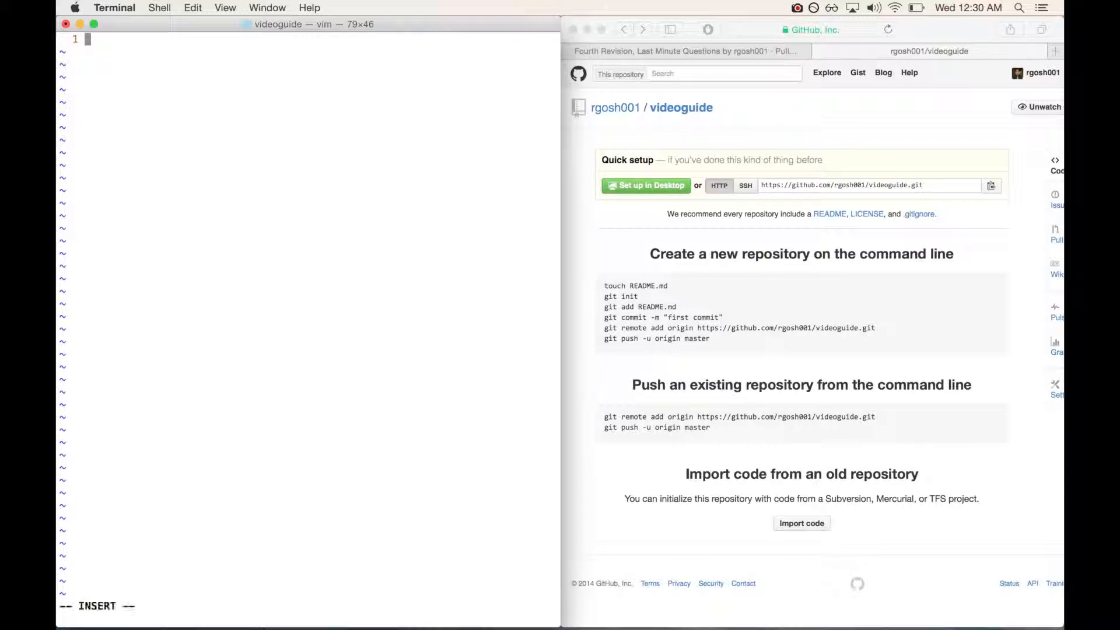
{"action": "type", "text": "He"}
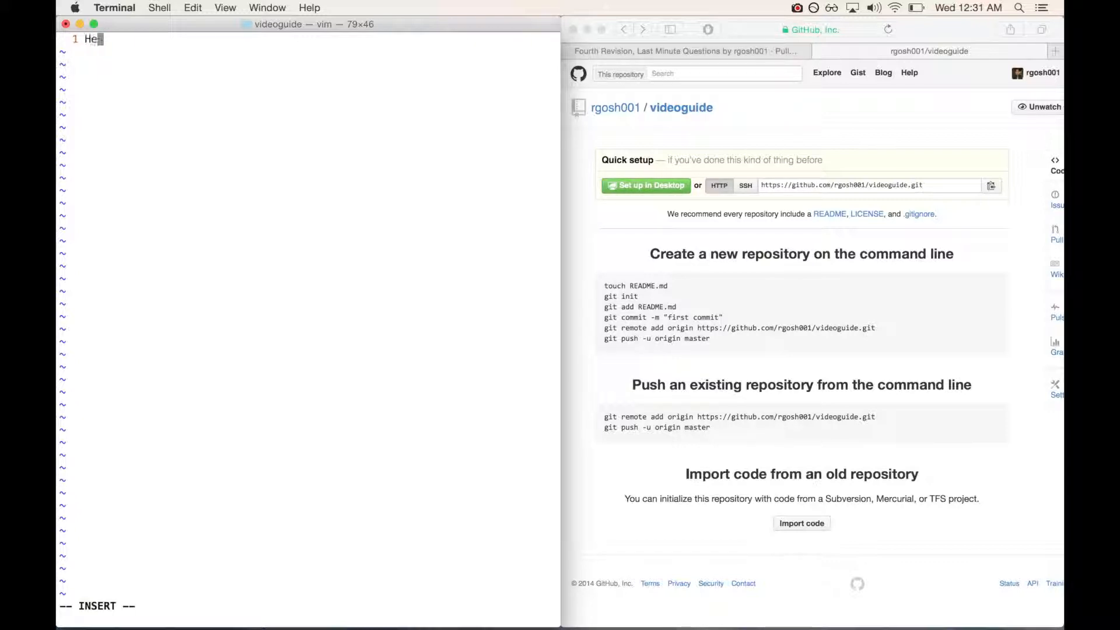
{"action": "type", "text": "llo World, This is my READMe"}
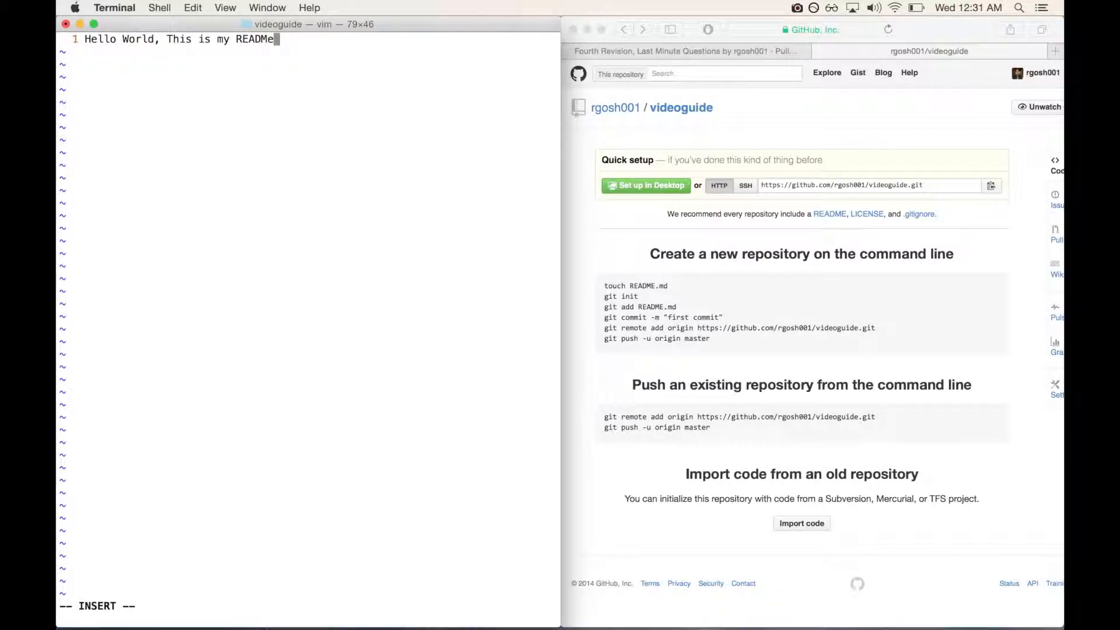
{"action": "type", "text": ".md file"}
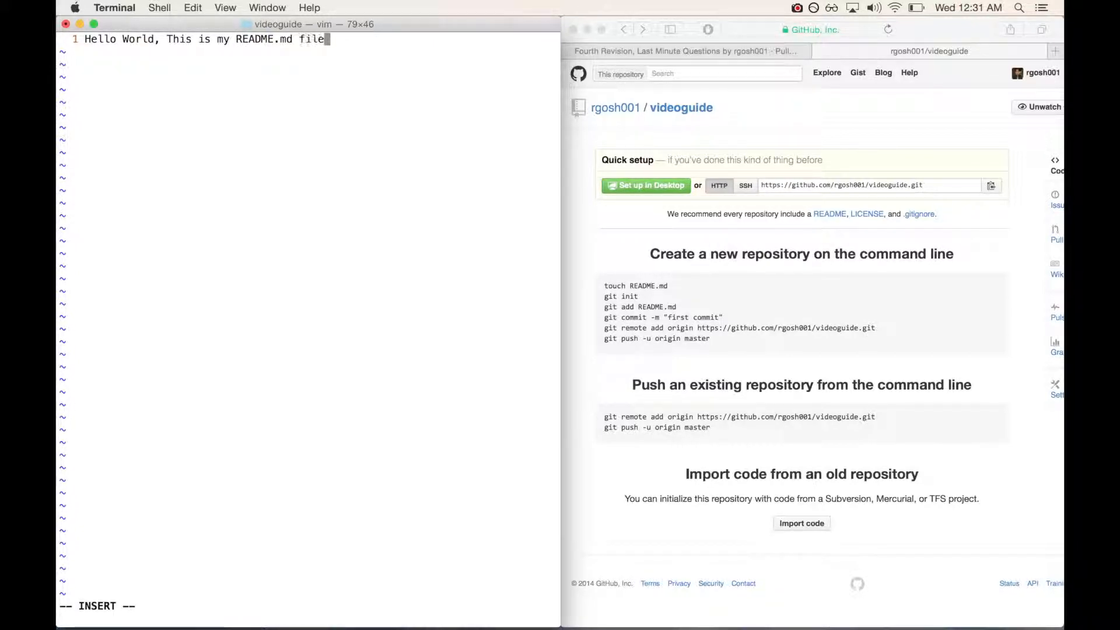
{"action": "type", "text": "!"}
{"action": "left_click", "coordinate": [308, 606]}
{"action": "type", "text": ":"}
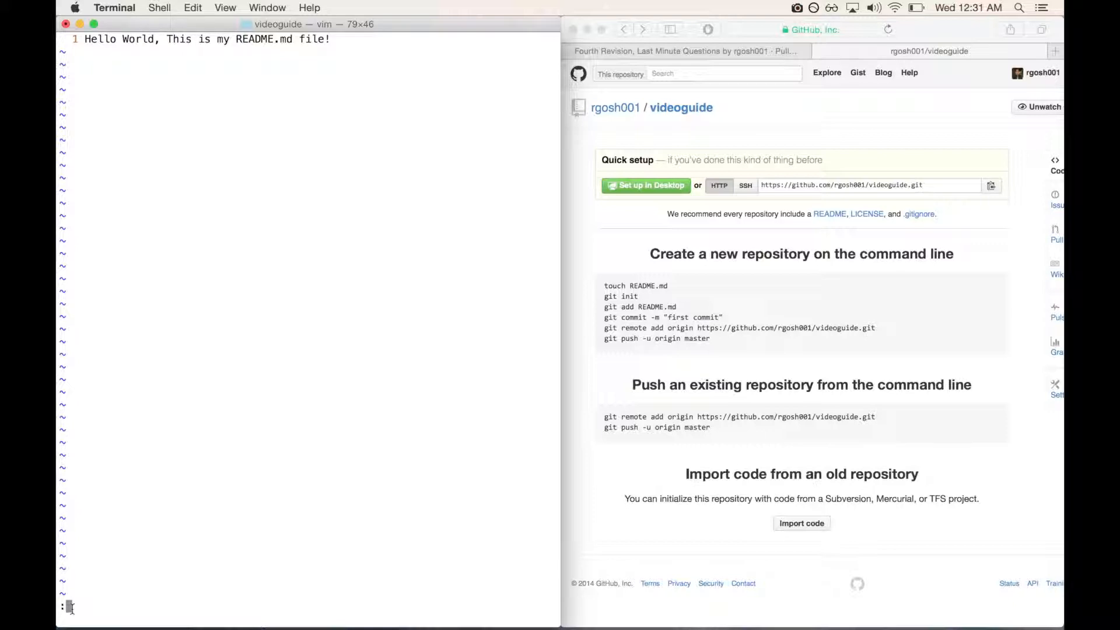
- Write README.md with :wq and exit vim back to the shell in videoguide
{"action": "type", "text": "hihef"}
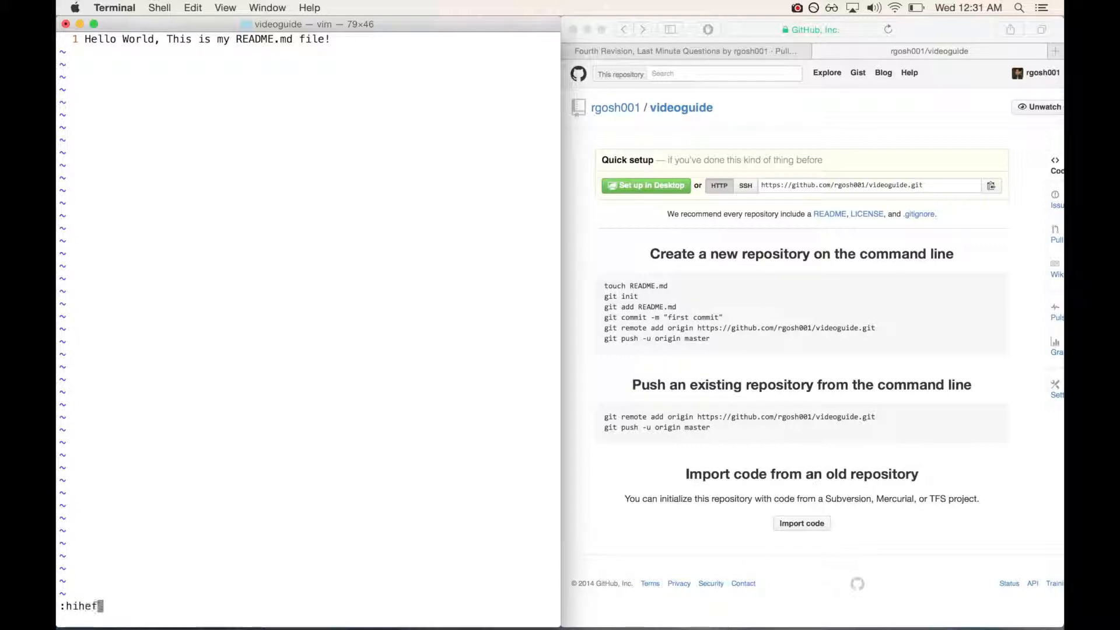
{"action": "type", "text": "ee"}
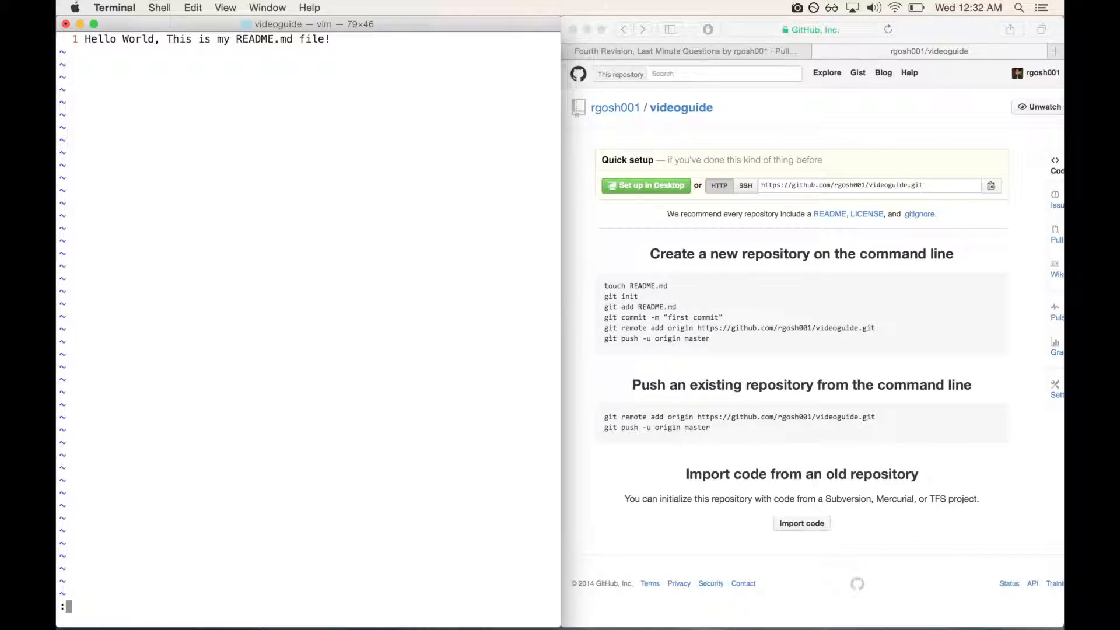
{"action": "type", "text": "w"}
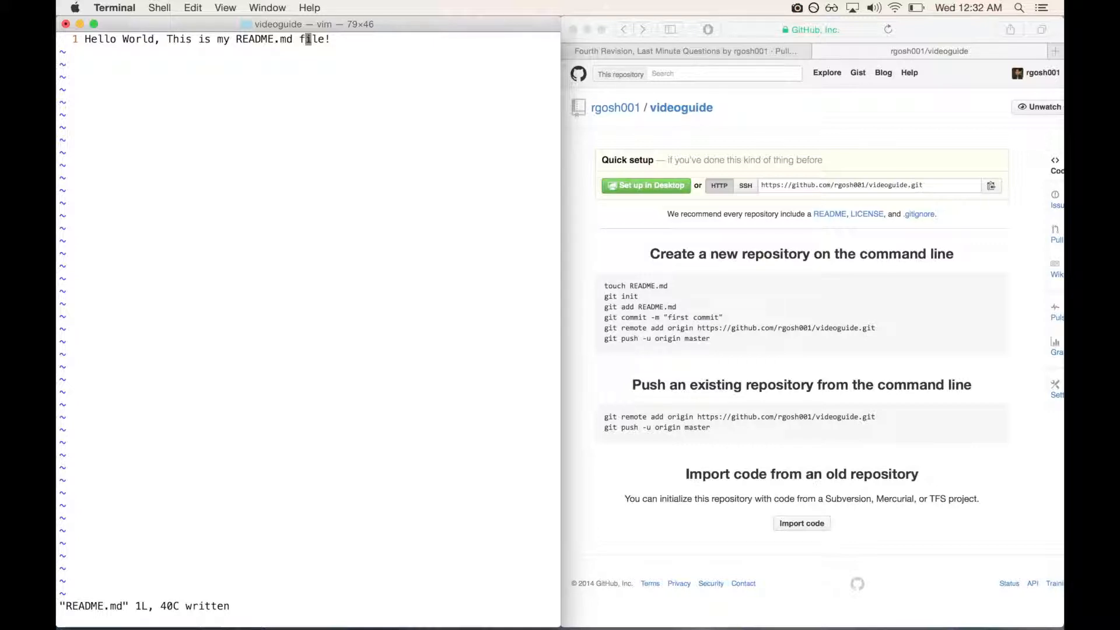
{"action": "type", "text": ":wq"}
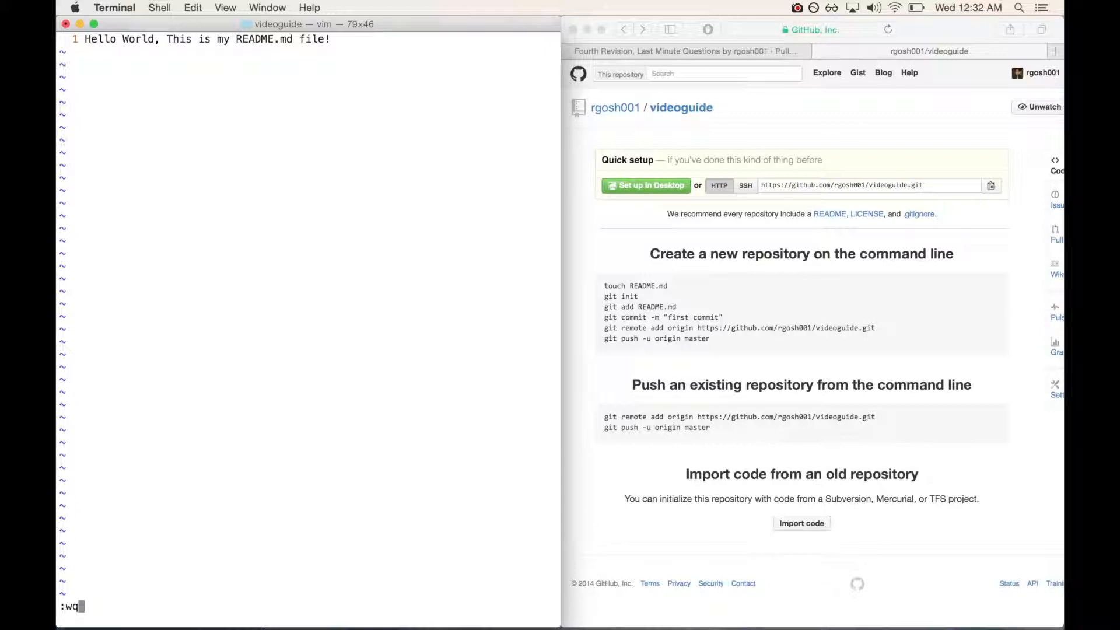
{"action": "key", "text": "Return"}
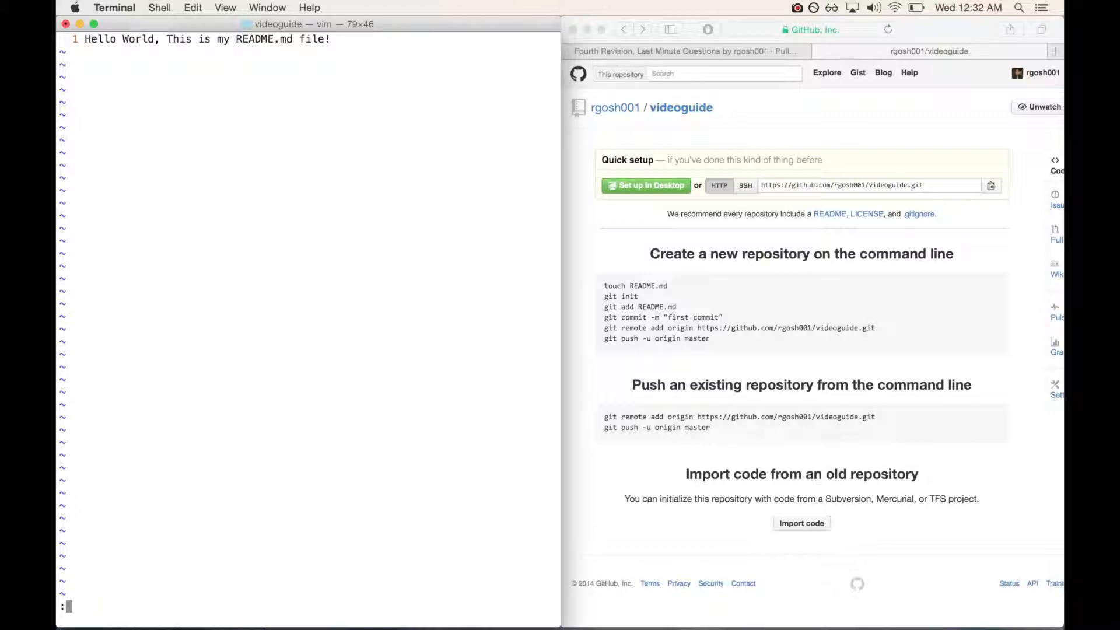
{"action": "type", "text": "q"}
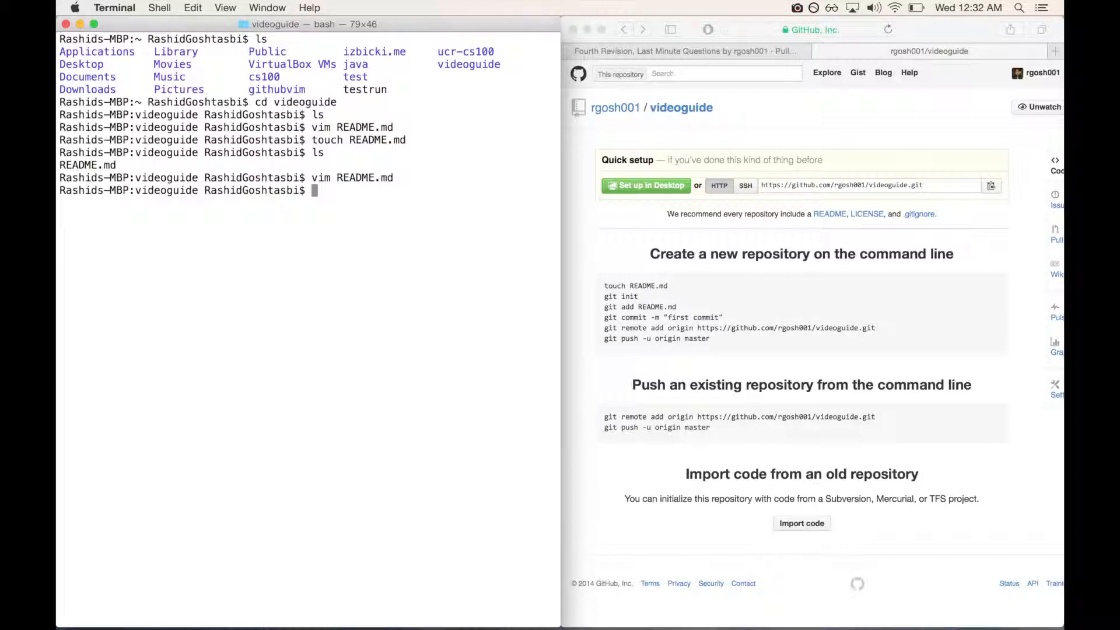
- Stage README.md with git add -A and confirm via git status that it is a new file to commit
{"action": "type", "text": "git status"}
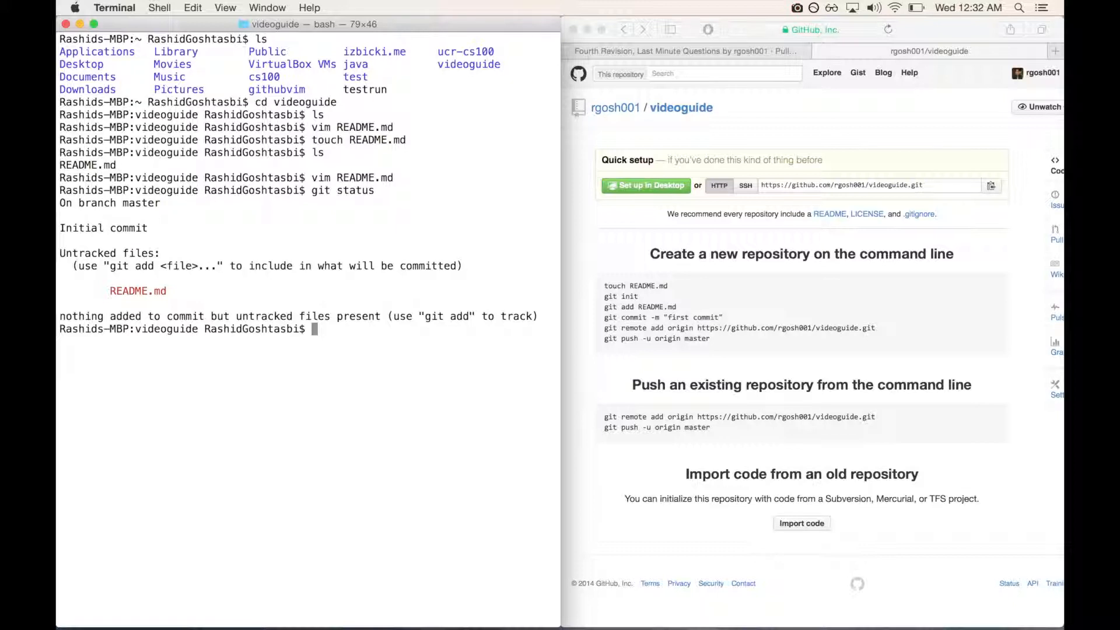
{"action": "type", "text": "git a"}
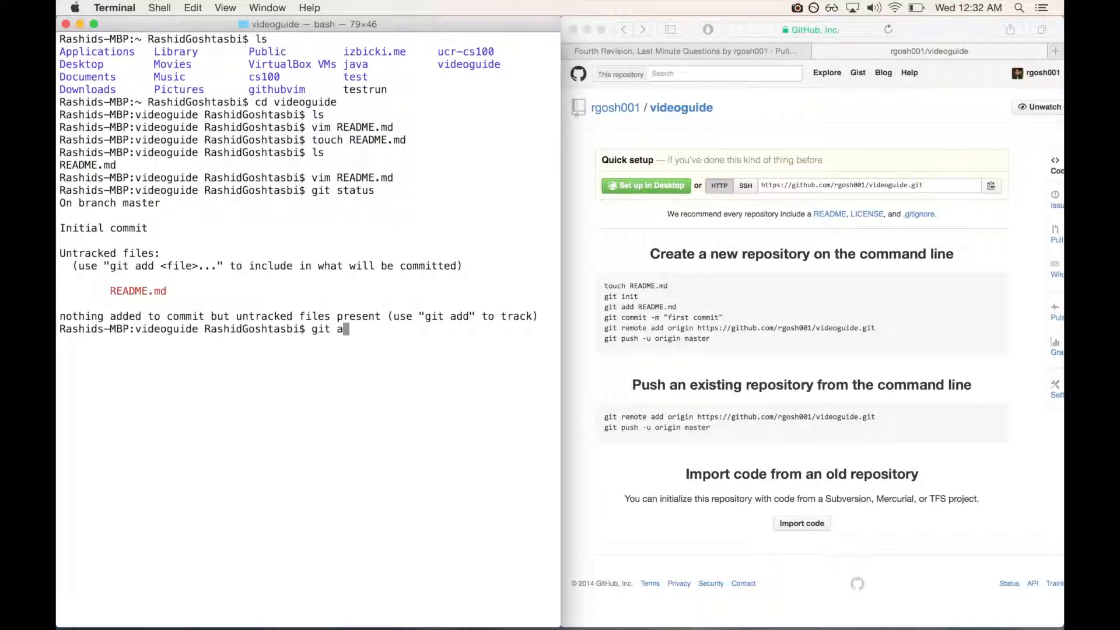
{"action": "type", "text": "dd"}
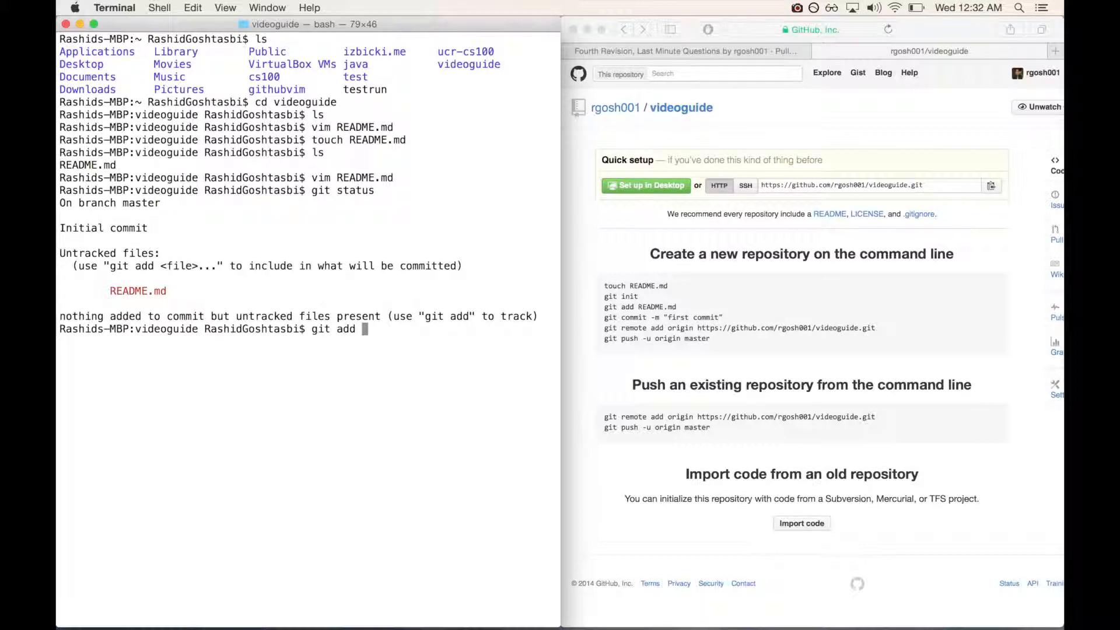
{"action": "type", "text": "-A"}
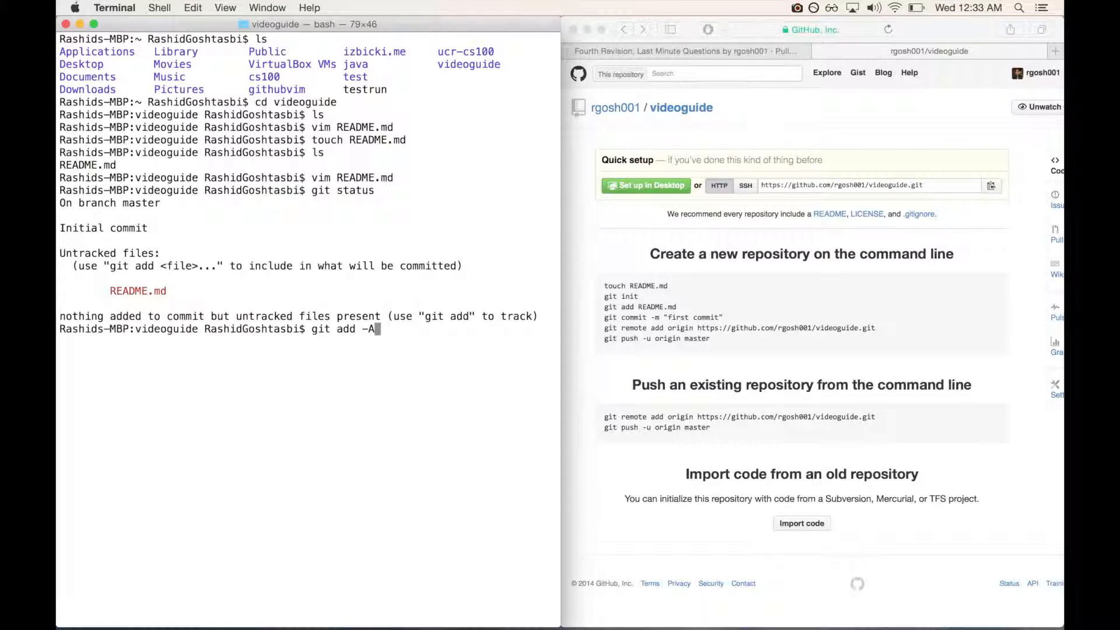
{"action": "type", "text": "--all"}
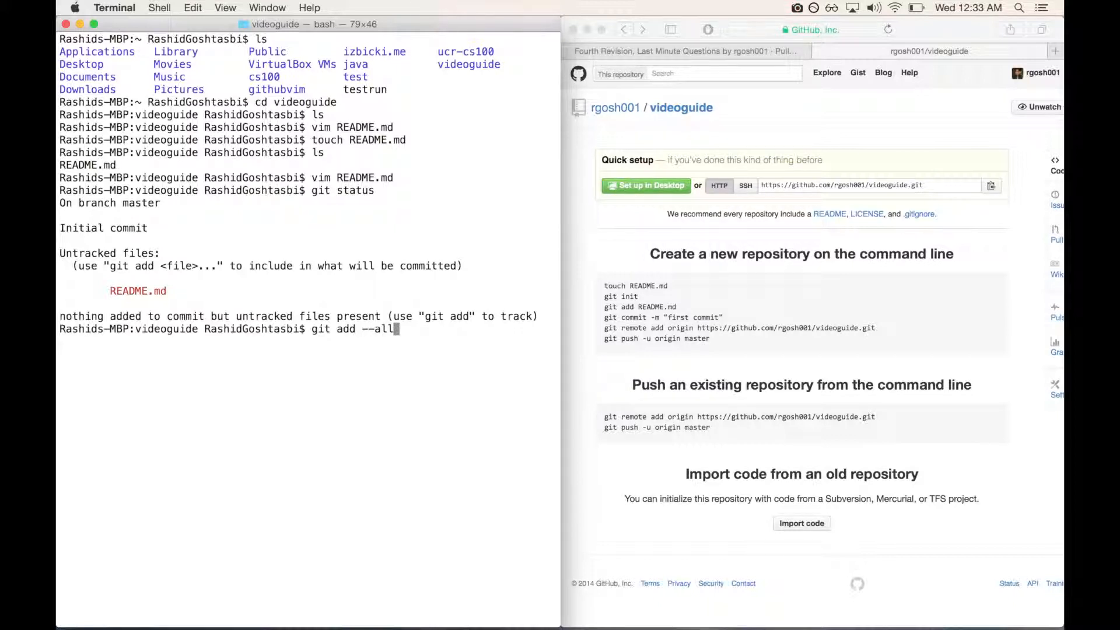
{"action": "key", "text": "Backspace"}
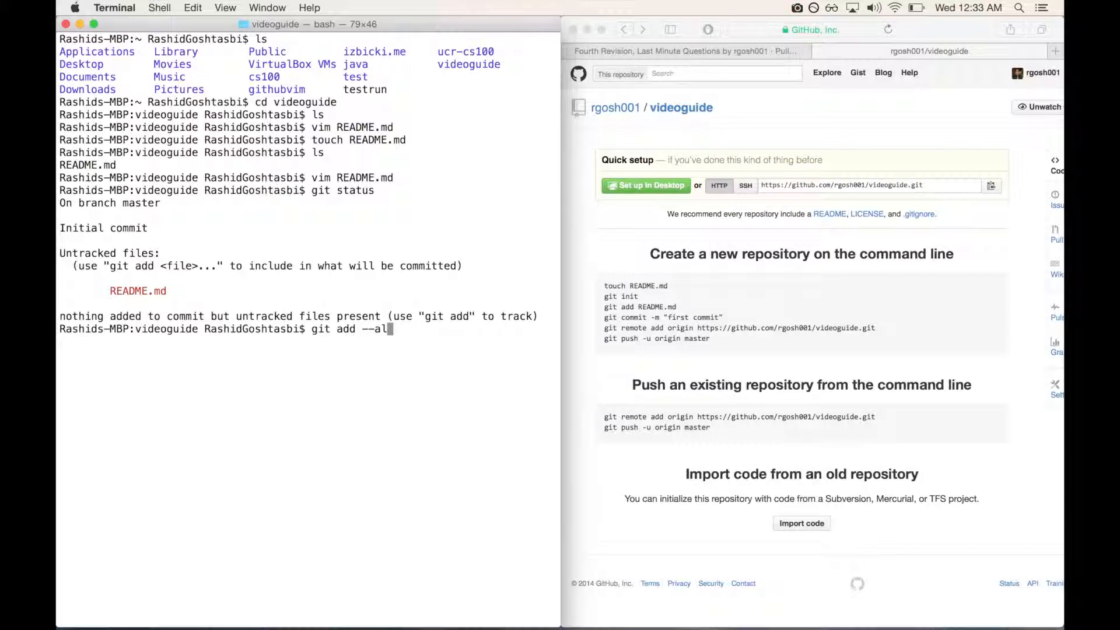
{"action": "key", "text": "Backspace"}
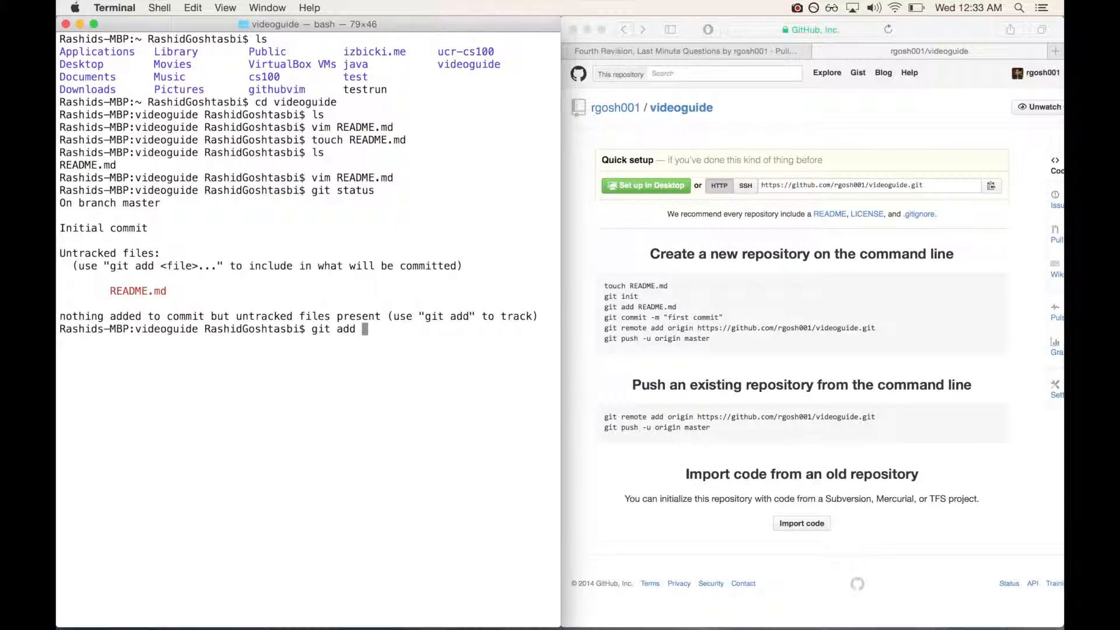
{"action": "type", "text": "REA"}
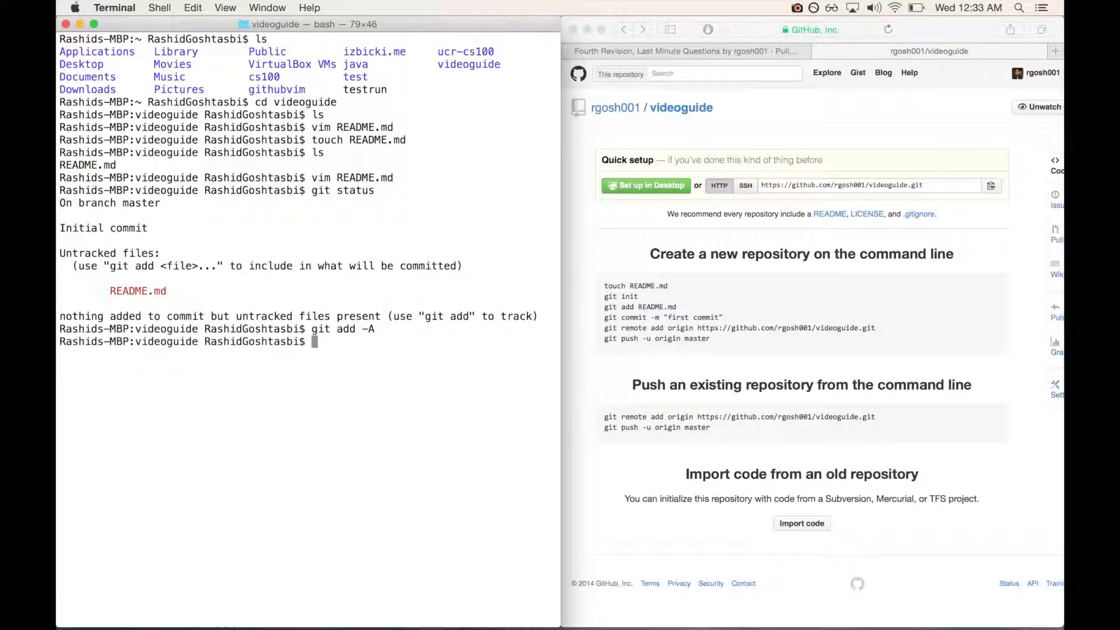
{"action": "type", "text": "git status"}
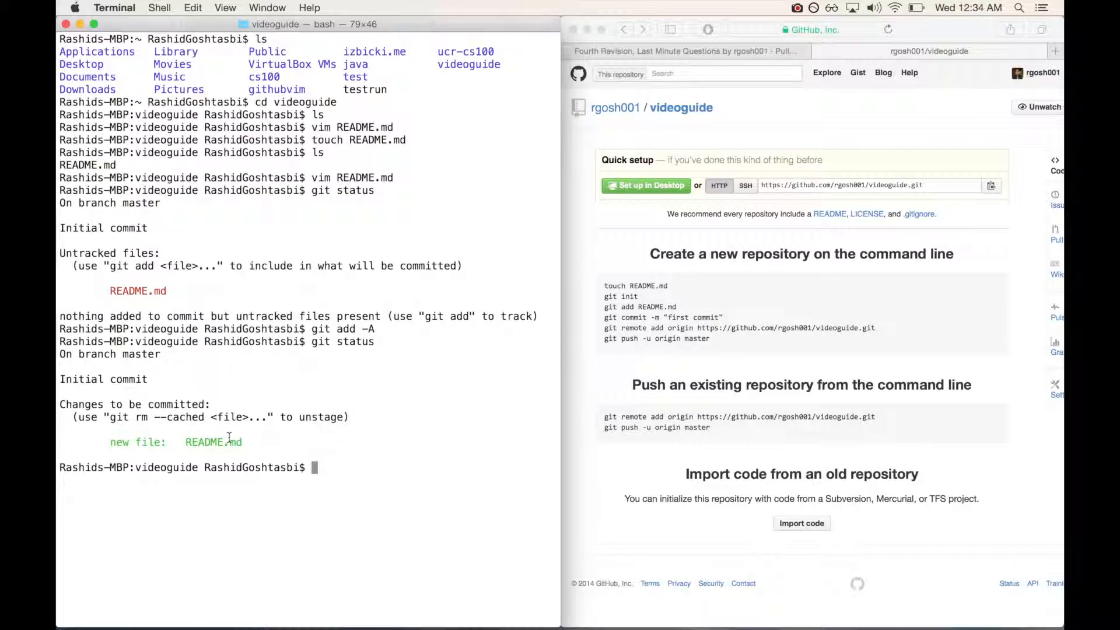
- Commit with the message "created README.md file, edited first time"
{"action": "type", "text": "git"}
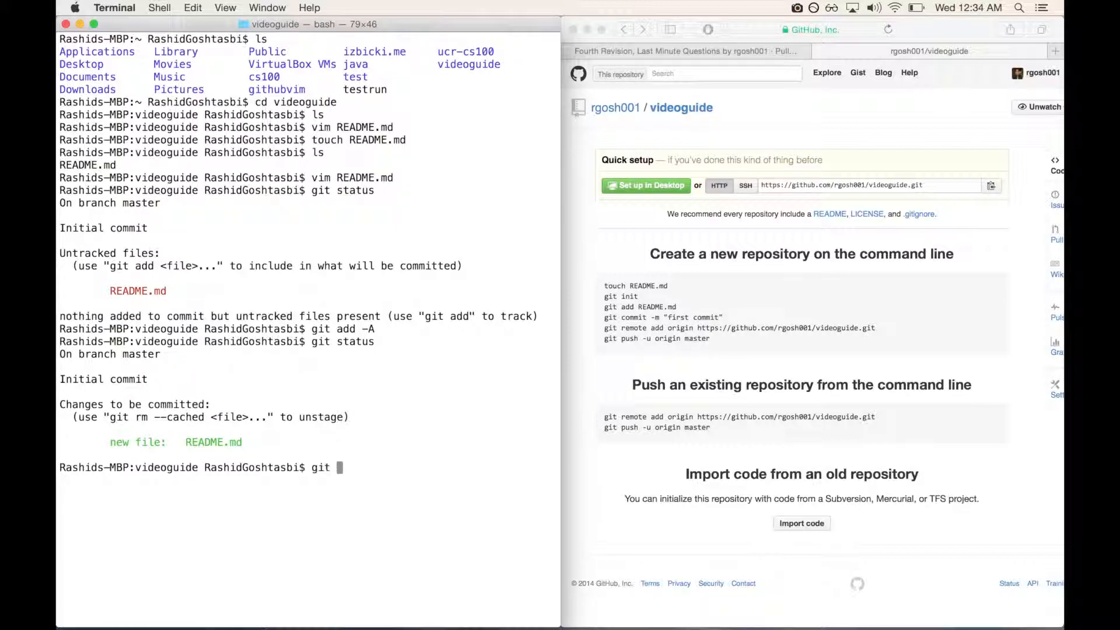
{"action": "type", "text": "commit"}
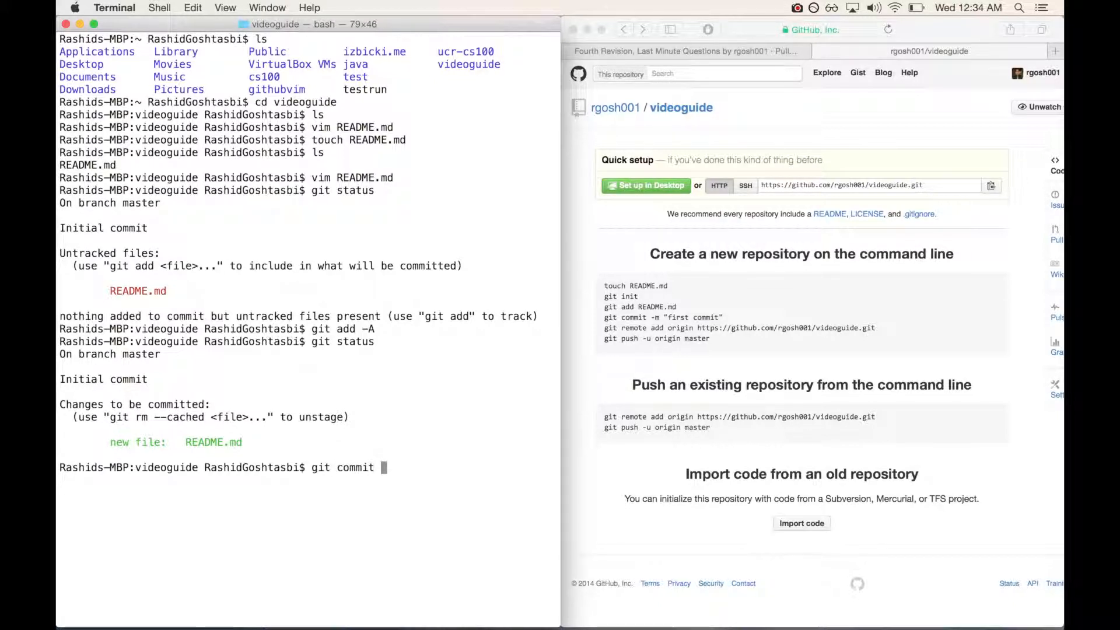
{"action": "type", "text": "-m"}
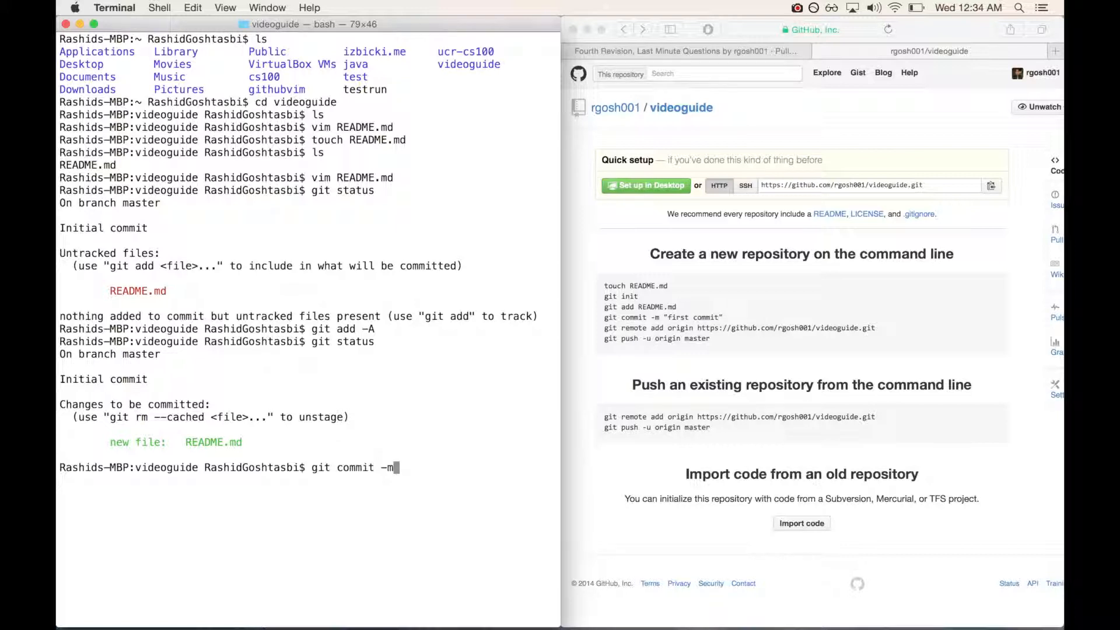
{"action": "type", "text": "\""}
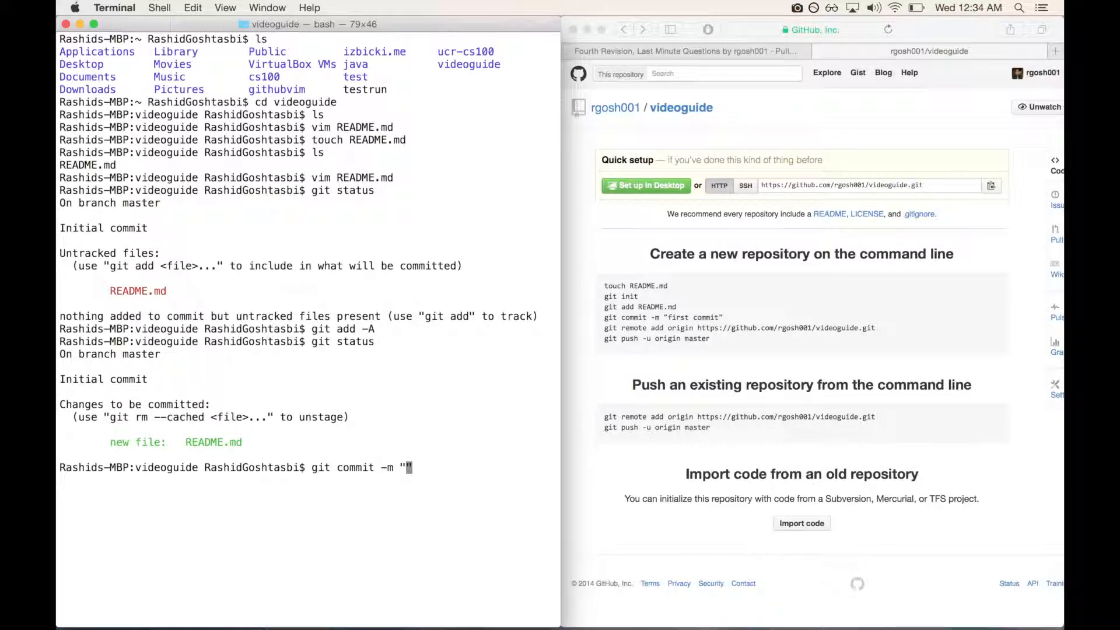
{"action": "type", "text": "c"}
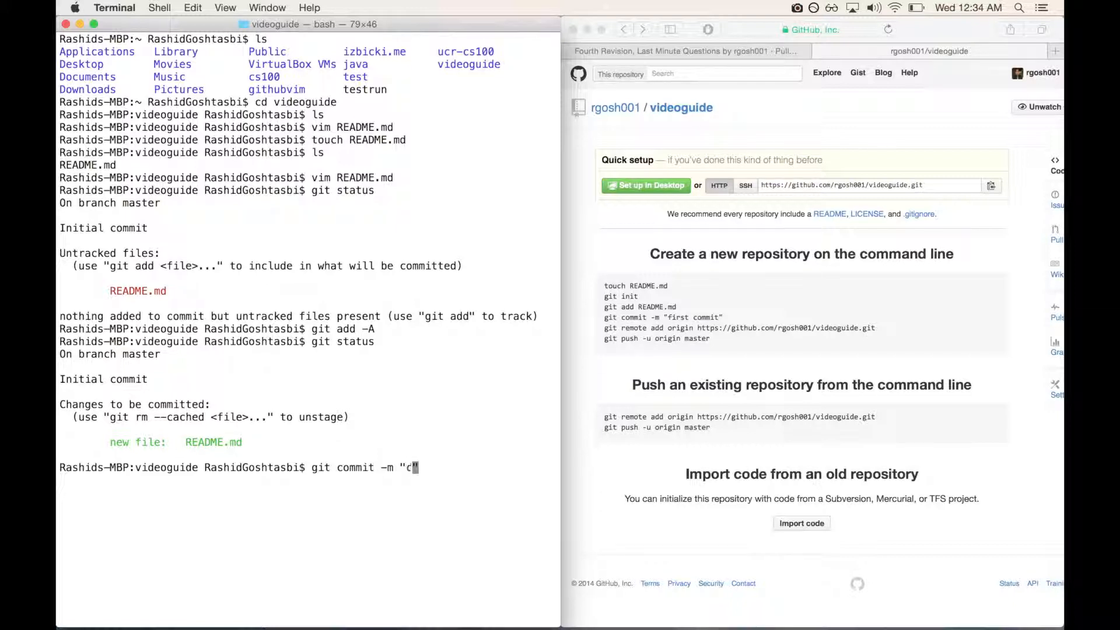
{"action": "type", "text": "reated READM"}
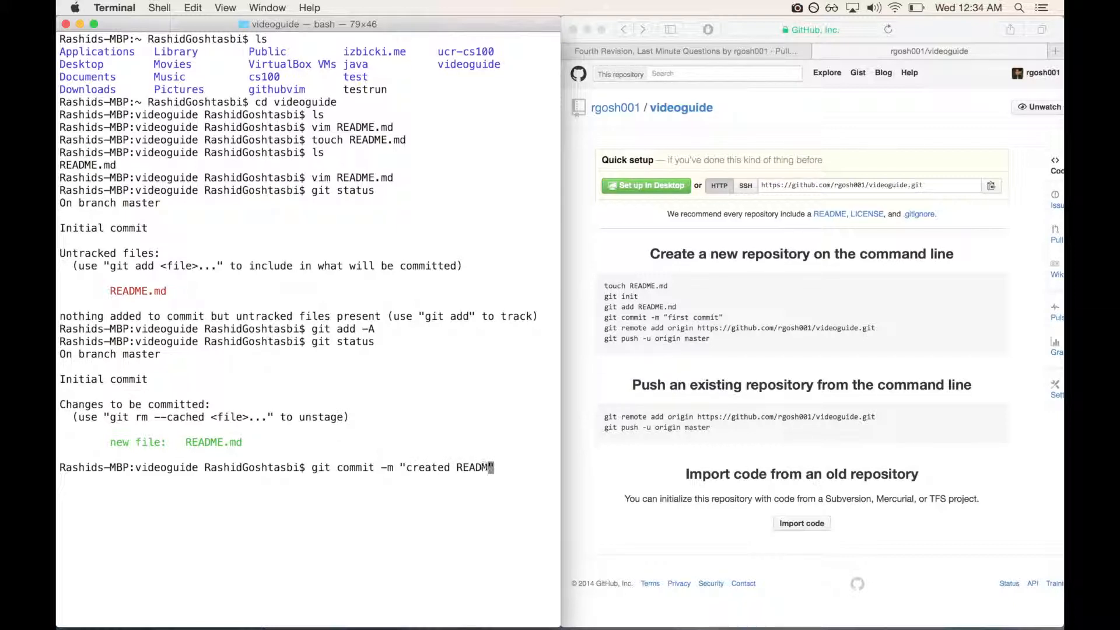
{"action": "type", "text": ".md file,"}
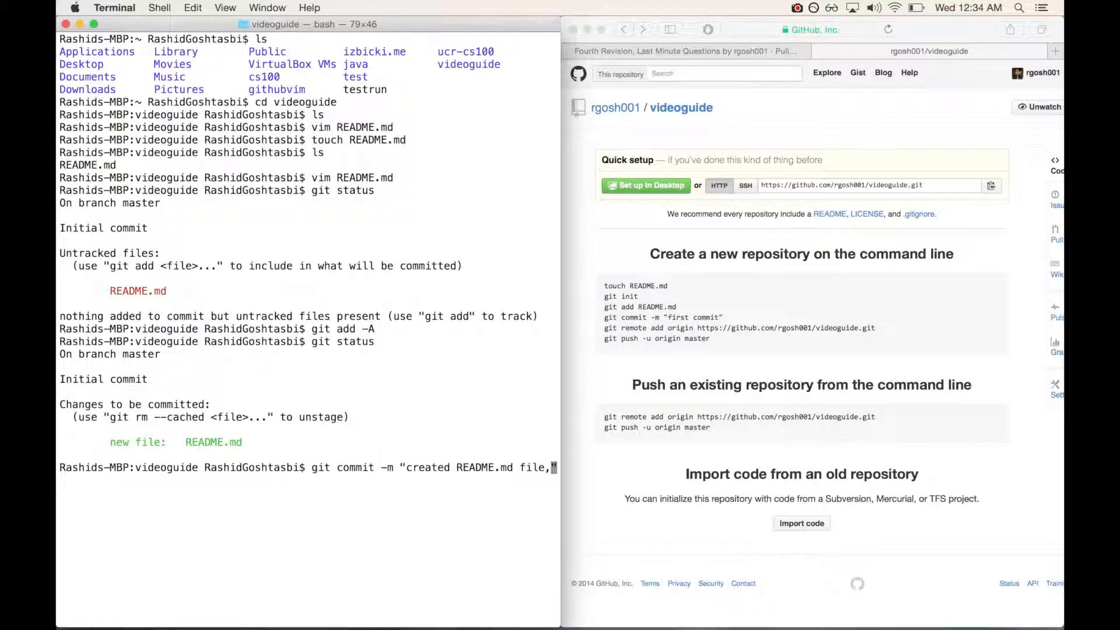
{"action": "type", "text": "edited"}
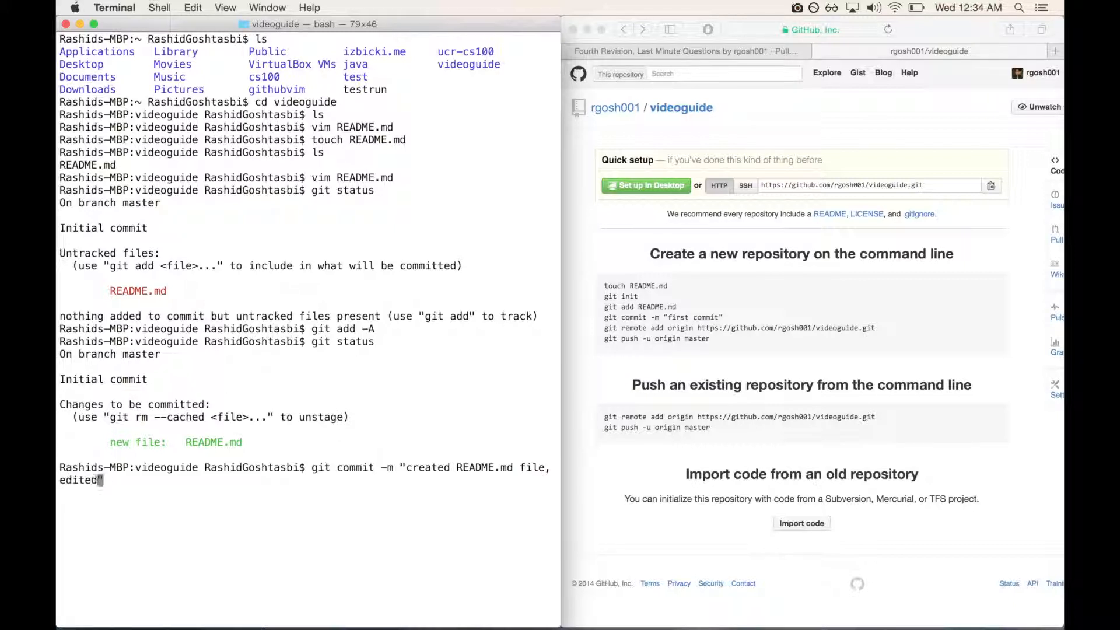
{"action": "type", "text": "first time"}
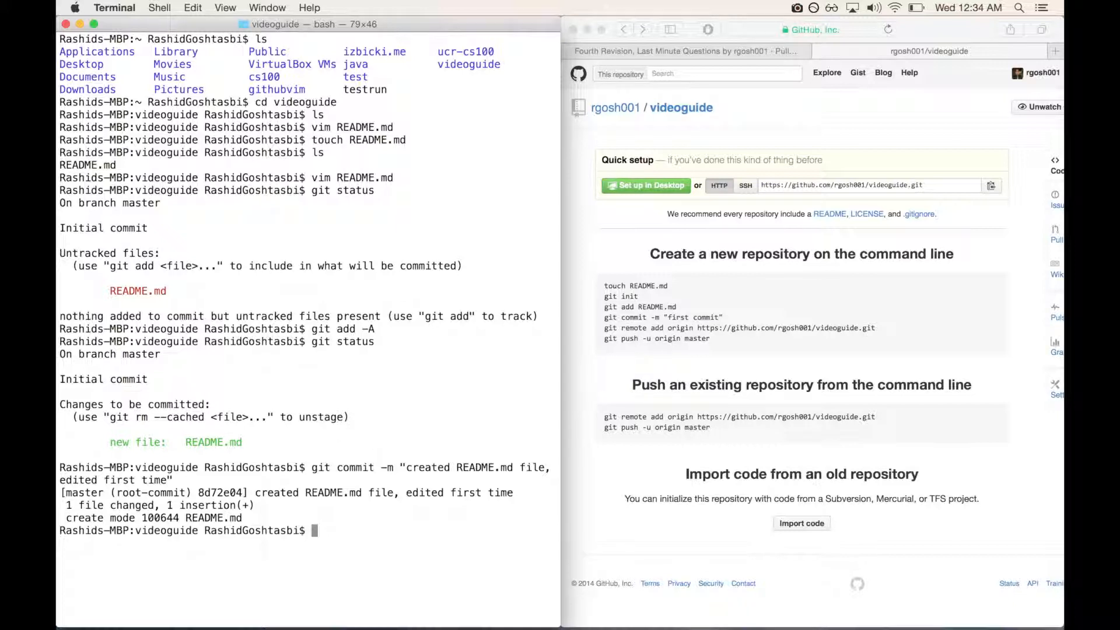
- Push master to the GitHub remote with git push origin master, then clear the screen
{"action": "type", "text": "git pus"}
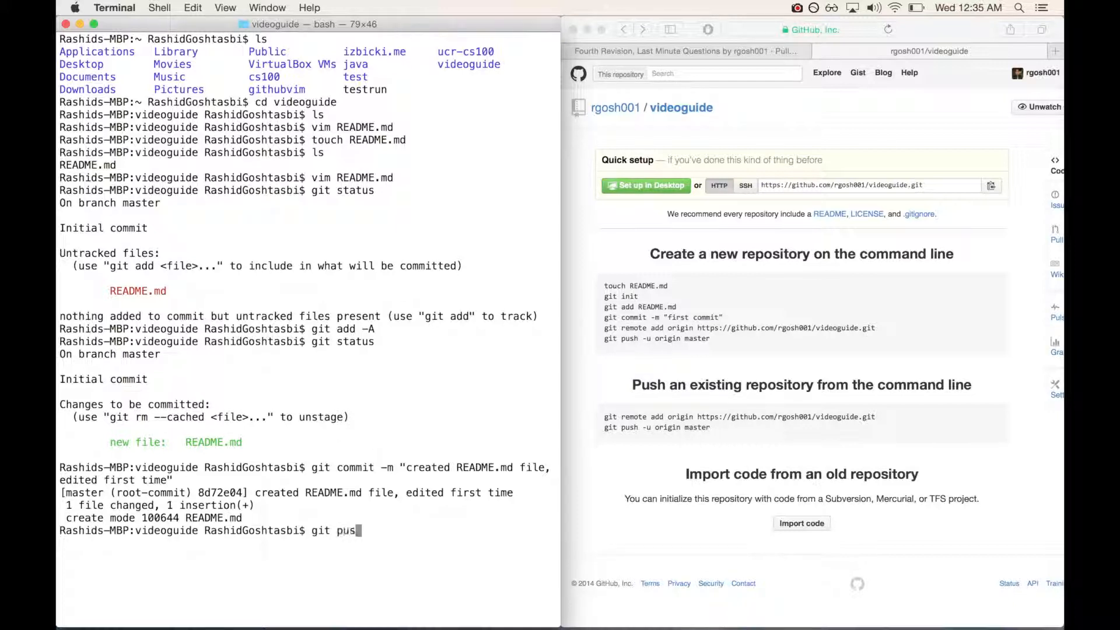
{"action": "type", "text": "h origin mast"}
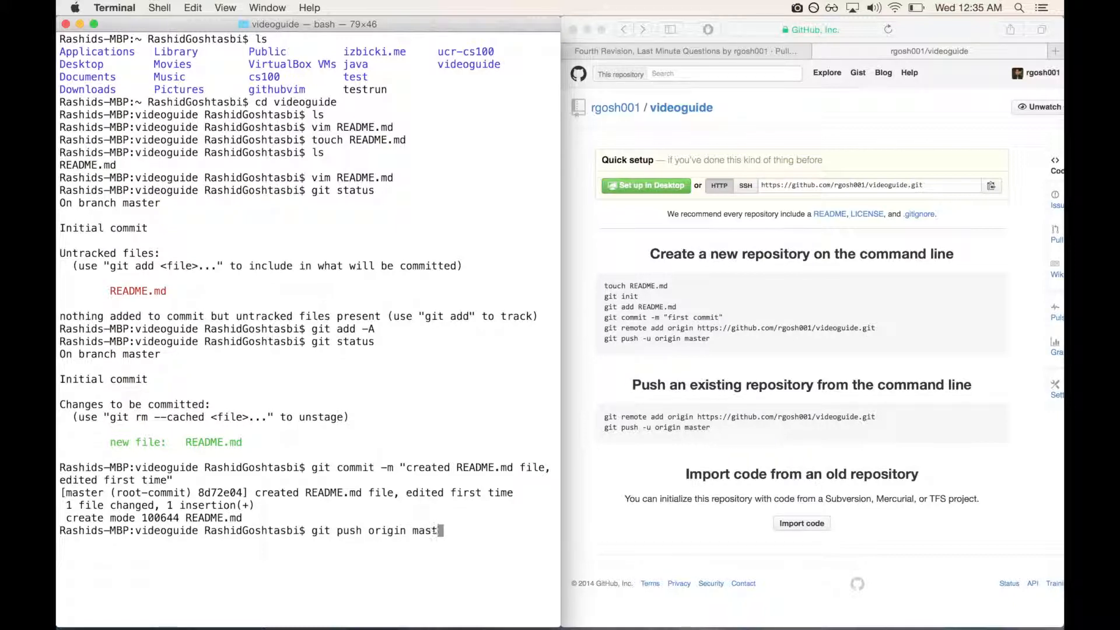
{"action": "type", "text": "er"}
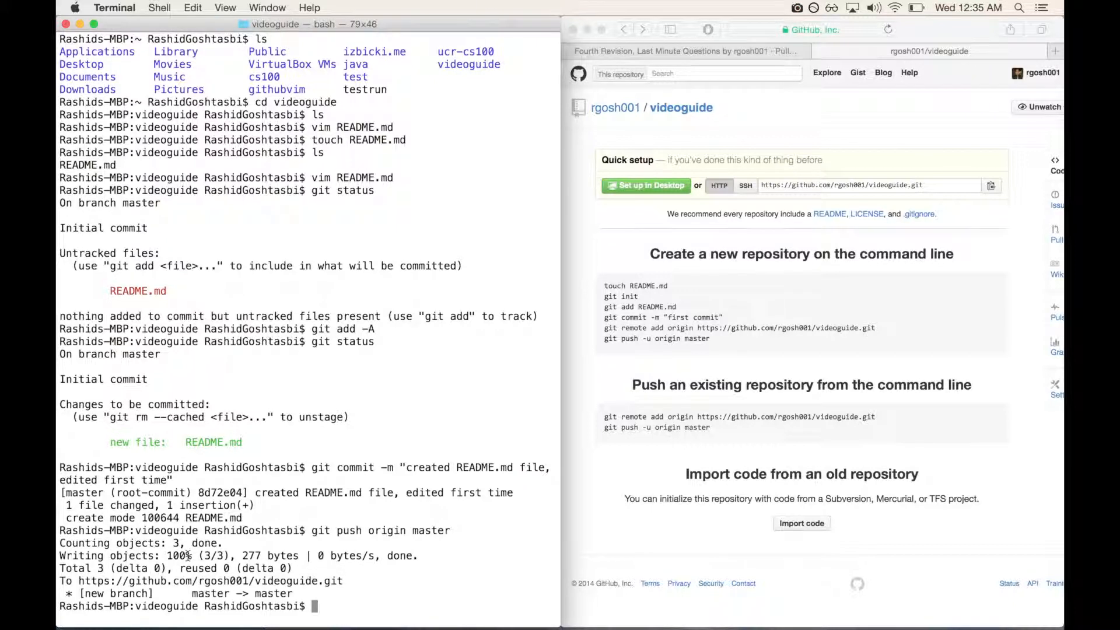
{"action": "type", "text": "cle"}
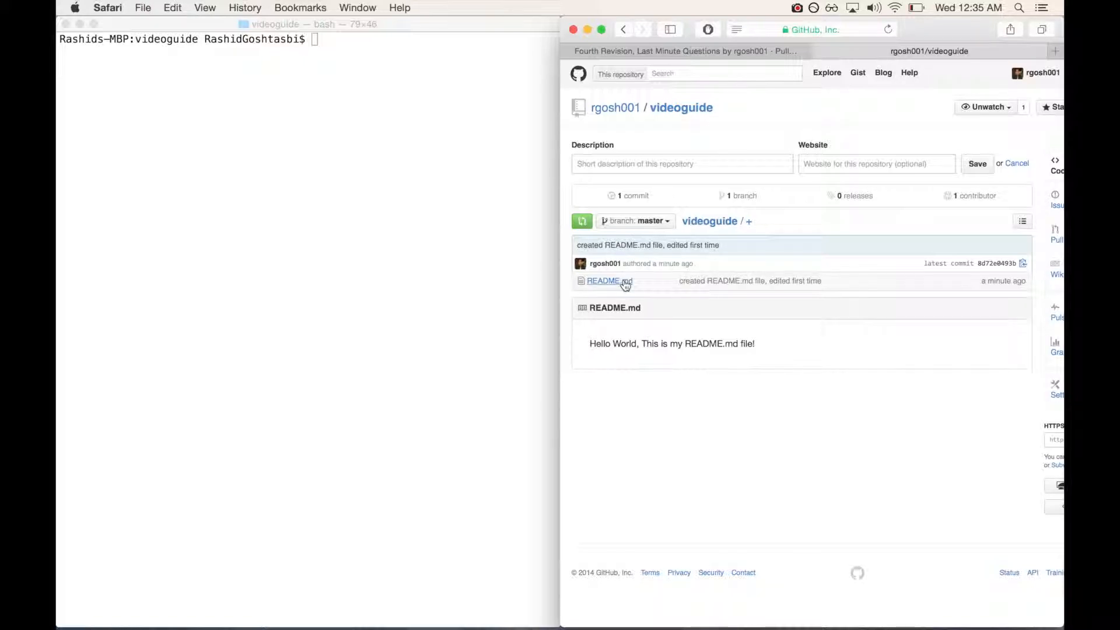
{"action": "mouse_move", "coordinate": [603, 280]}
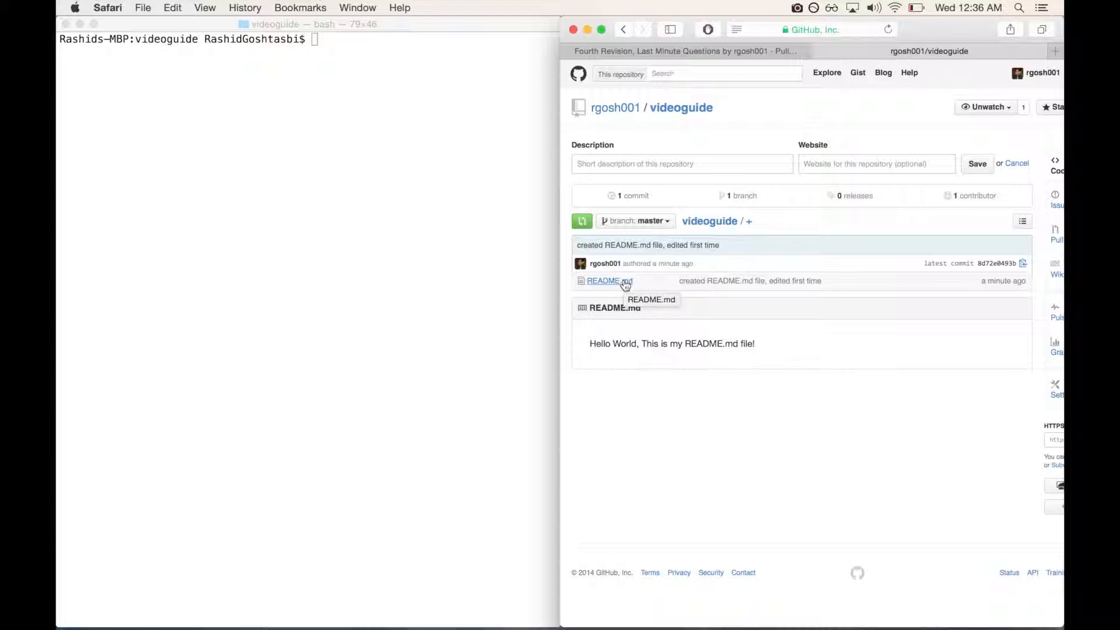
- Append "this is a new change" to README.md on GitHub, committed as "New Changes From Other Place"
{"action": "left_click", "coordinate": [603, 280]}
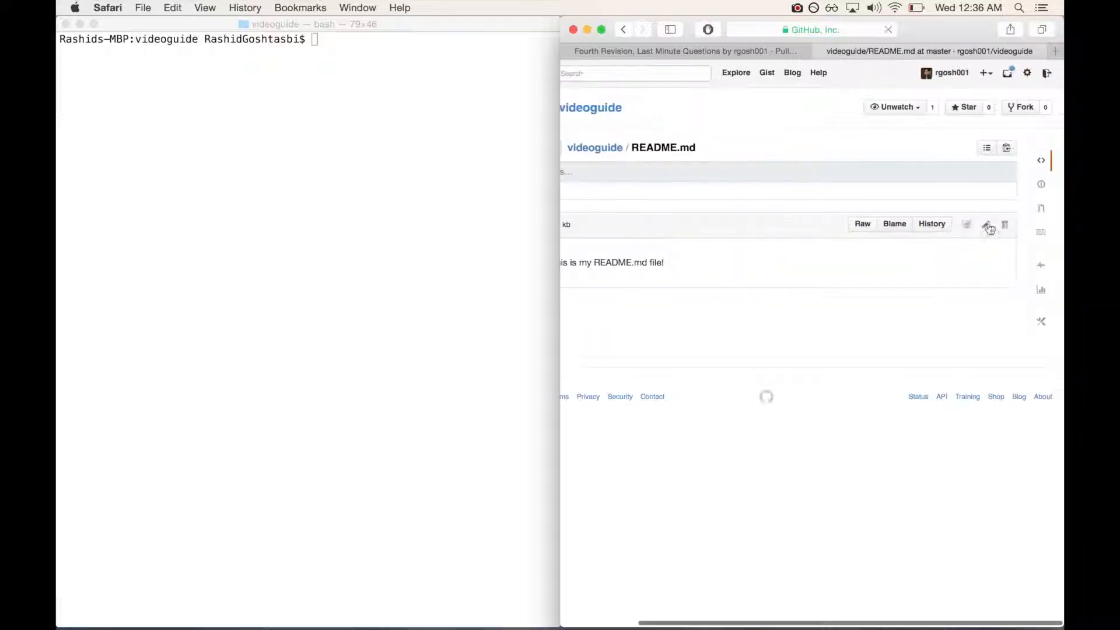
{"action": "left_click", "coordinate": [988, 224]}
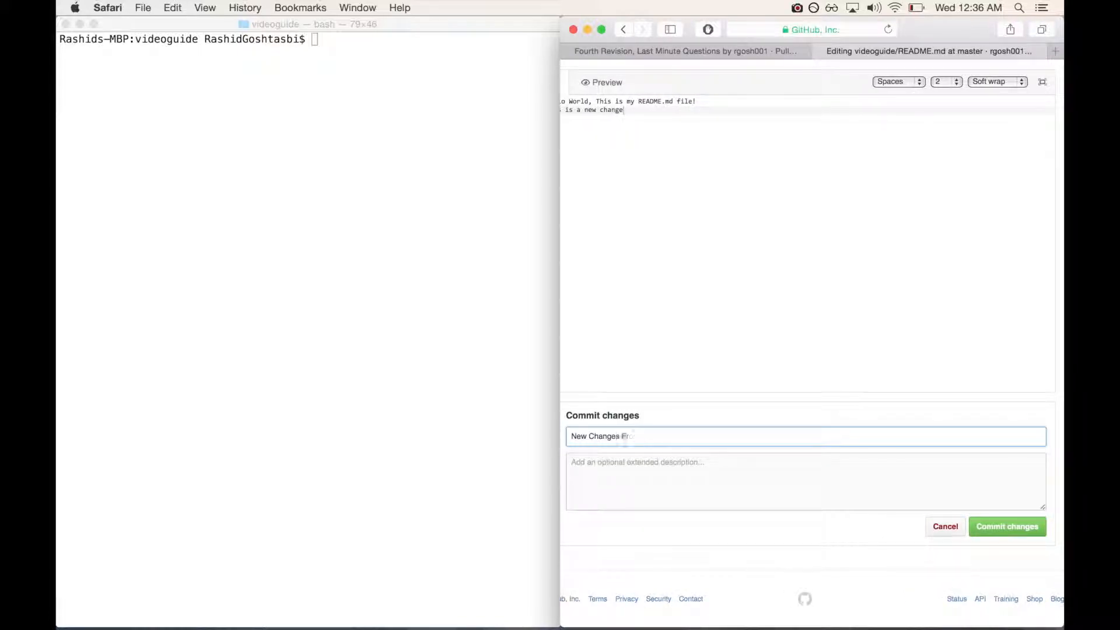
{"action": "left_click", "coordinate": [1006, 526]}
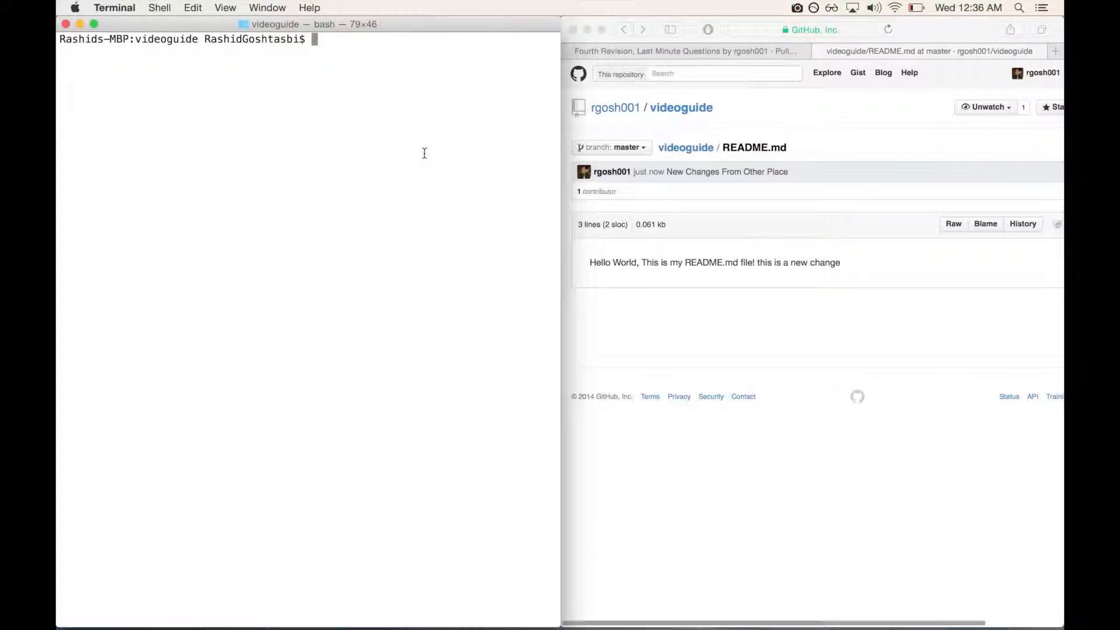
- Show README.md with cat, then git pull the online edit as a fast-forward of one file
{"action": "type", "text": "cat README.md"}
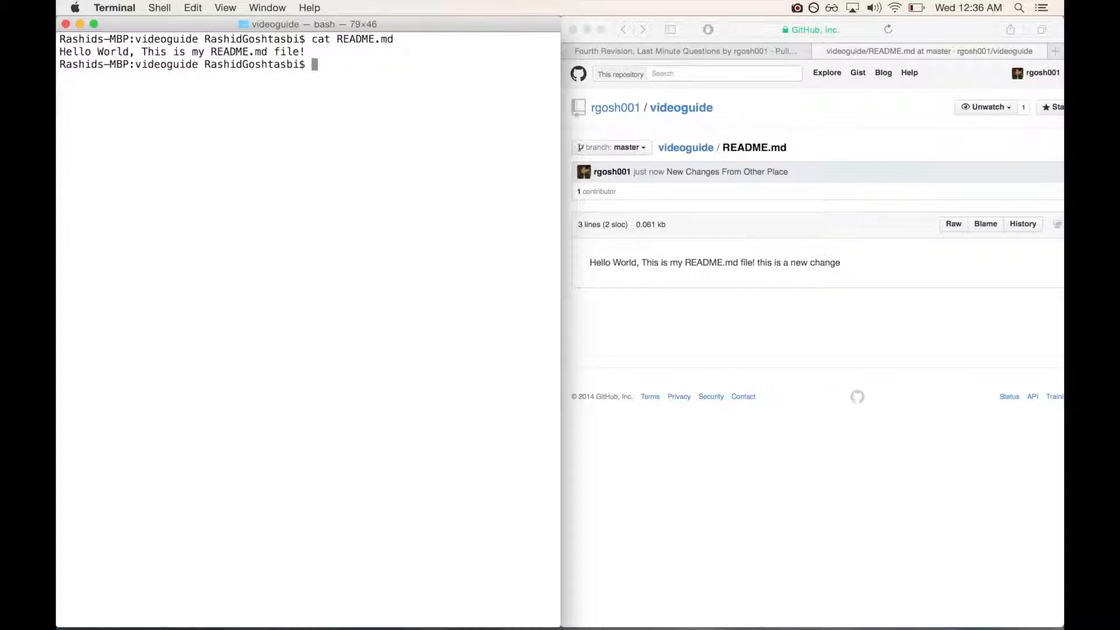
{"action": "type", "text": "git pull"}
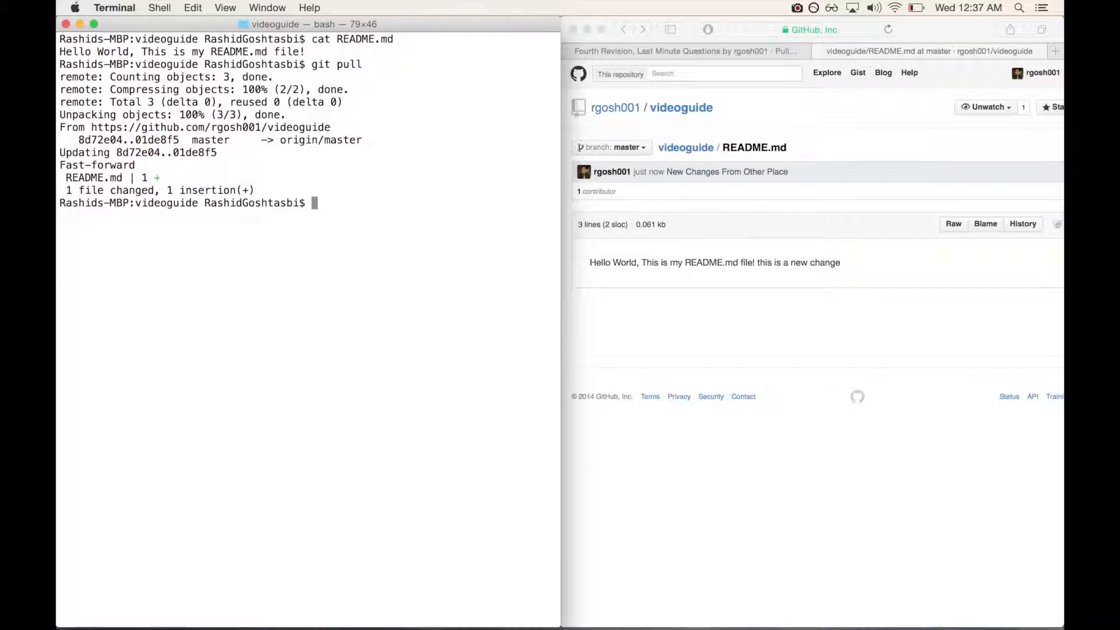
{"action": "type", "text": "cat"}
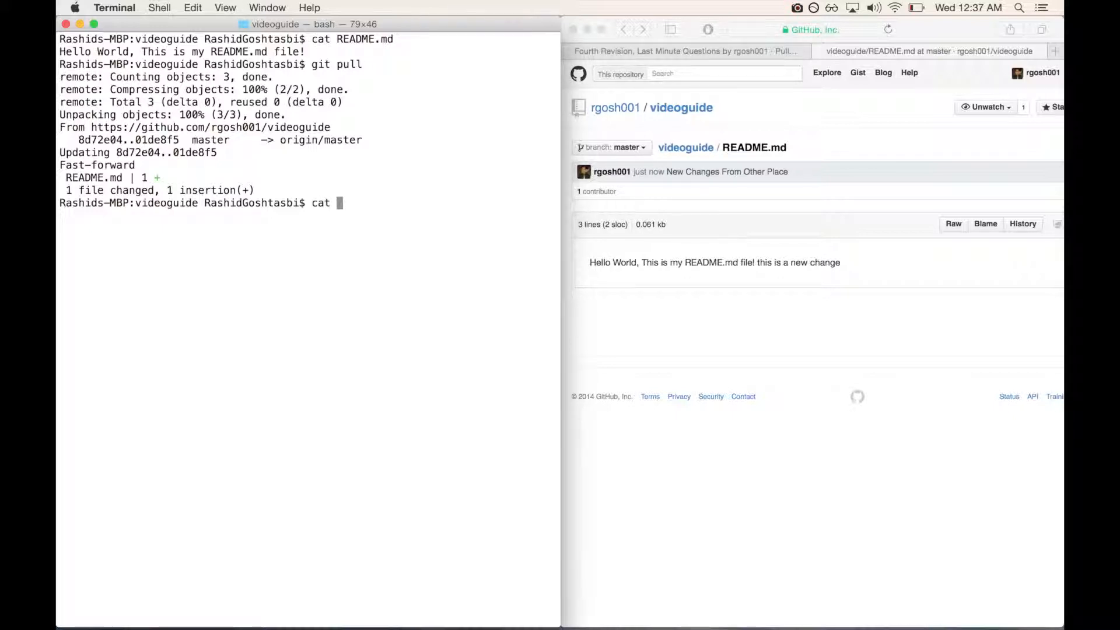